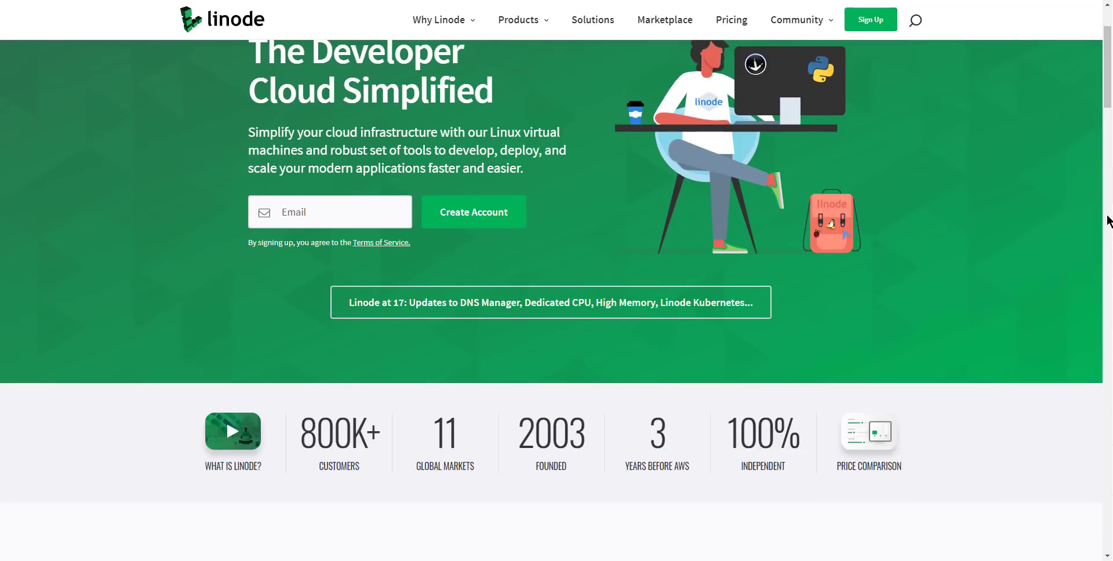
Step: Scroll the Linode homepage and go to the Kubernetes product page
scroll("down", 3)
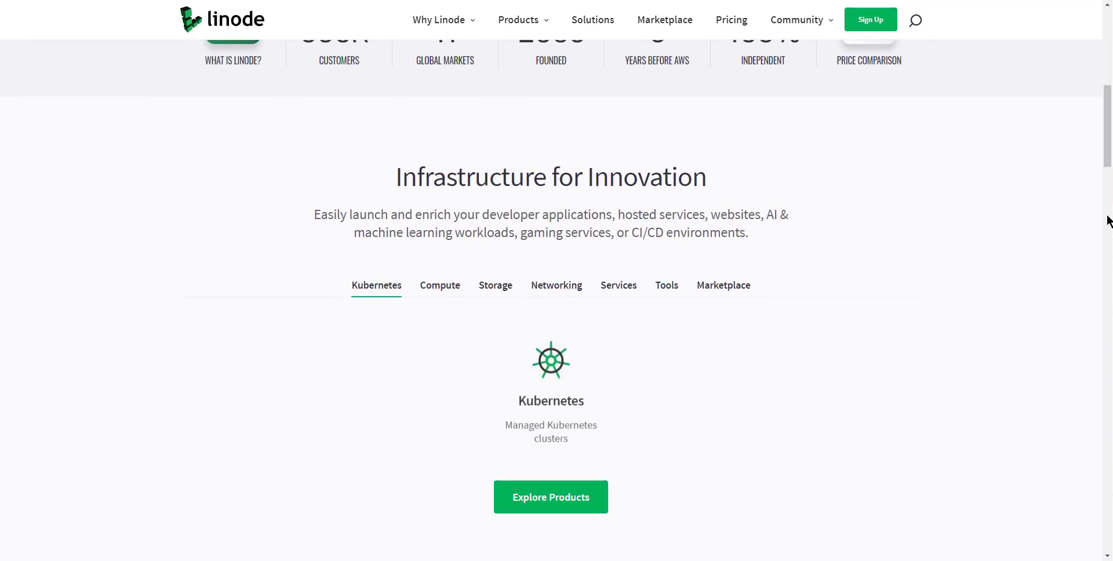
scroll("down", 3)
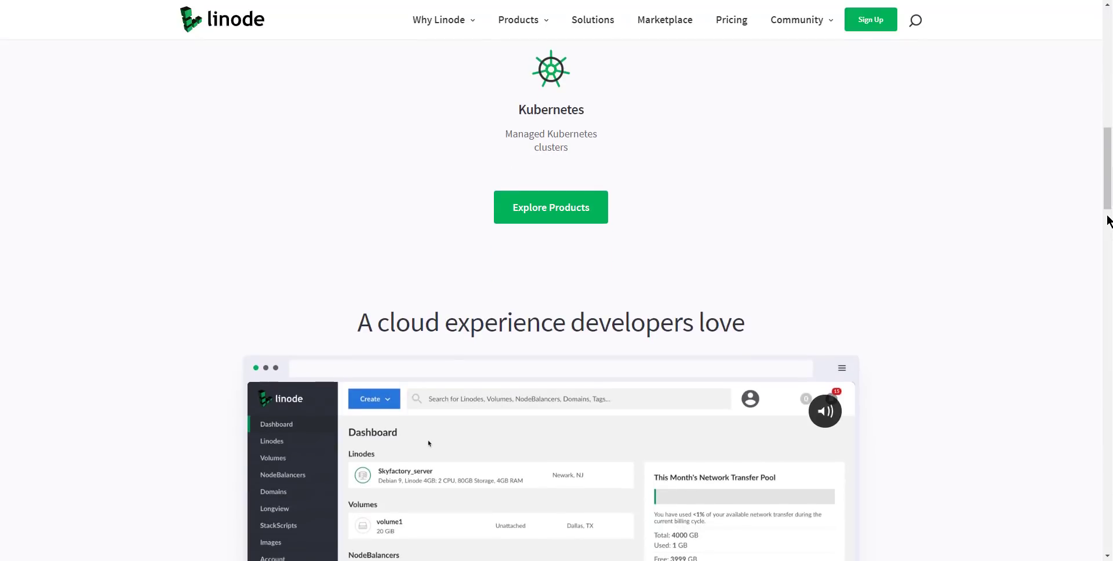
scroll("down", 3)
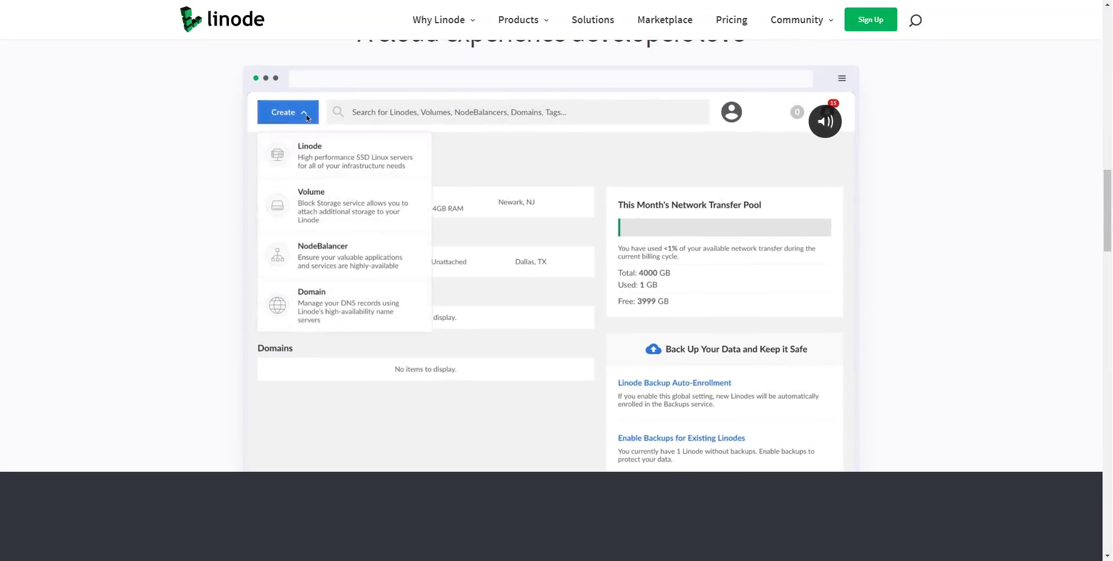
left_click(310, 155)
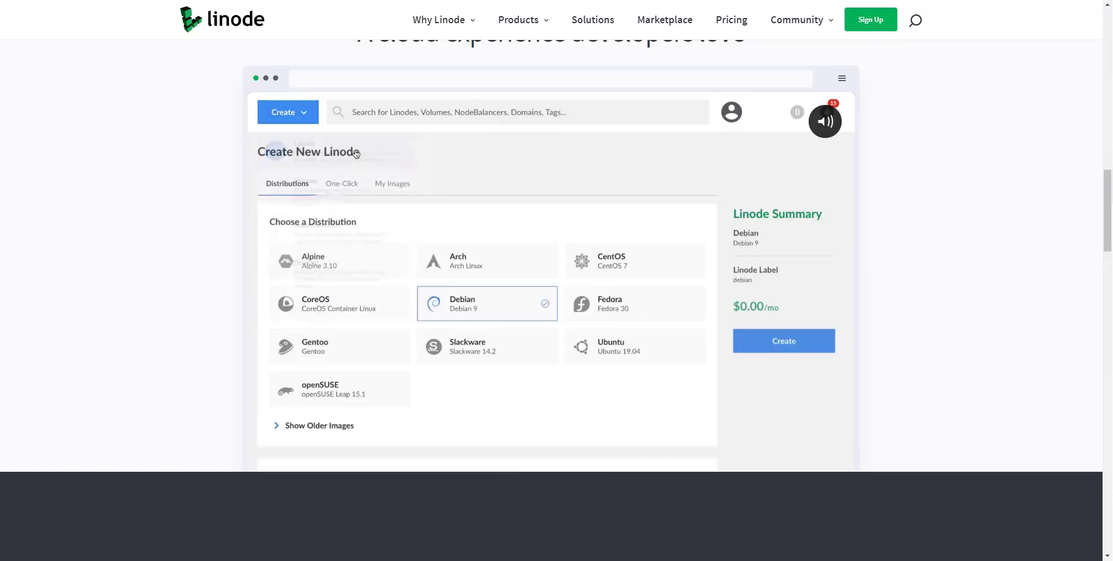
mouse_move(645, 344)
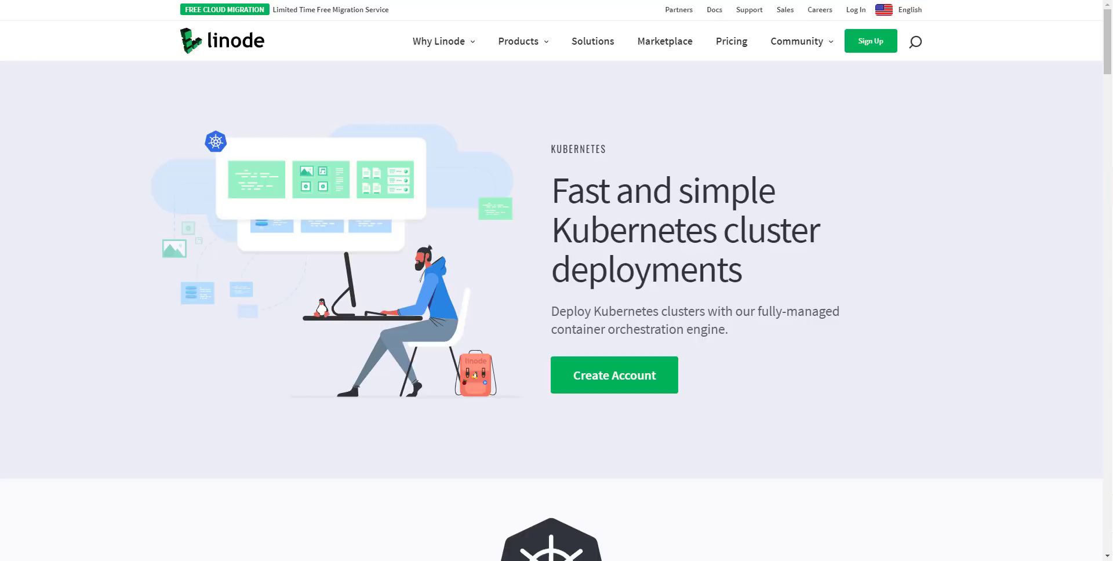
Step: Scroll through the Linode Kubernetes Engine feature descriptions
scroll("down", 3)
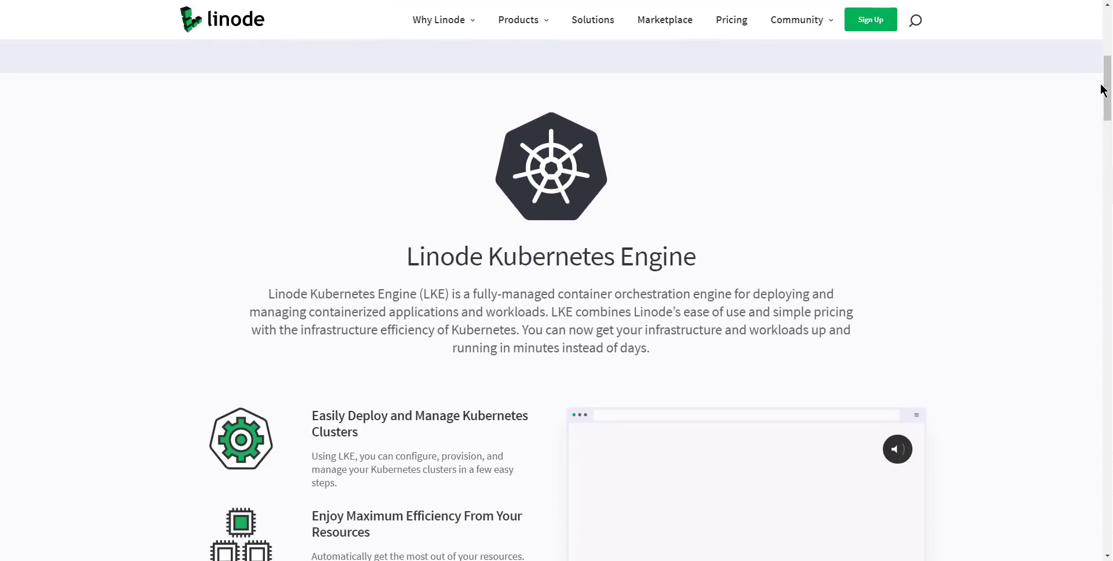
scroll("down", 3)
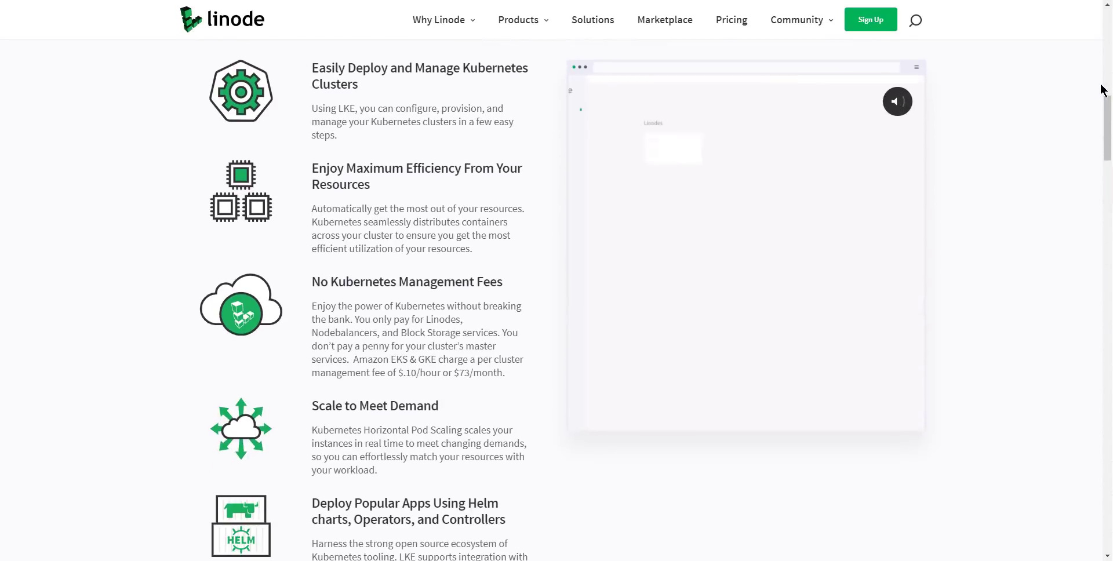
scroll("down", 3)
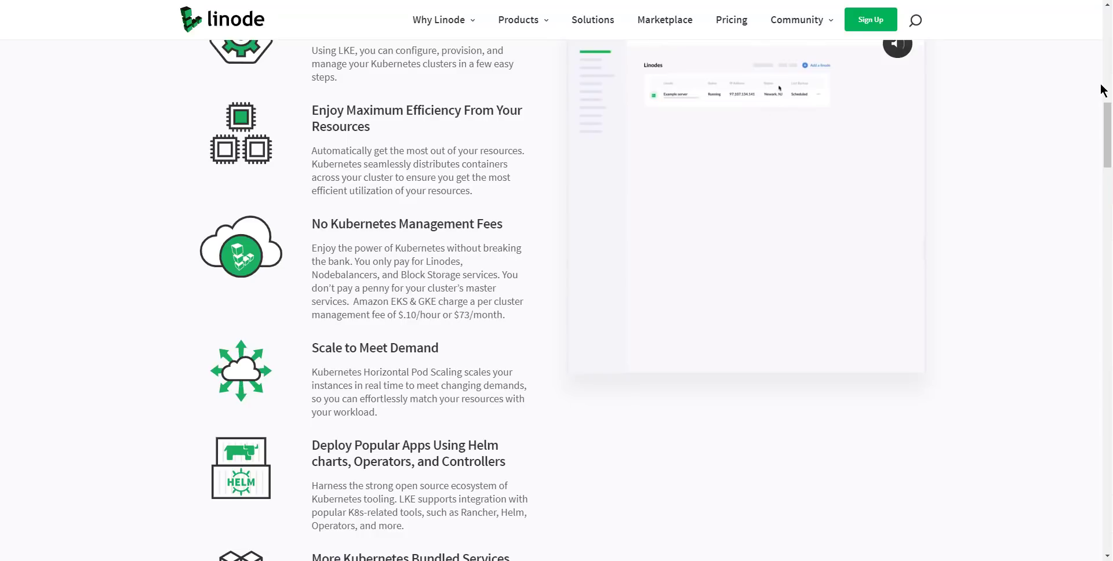
scroll("down", 3)
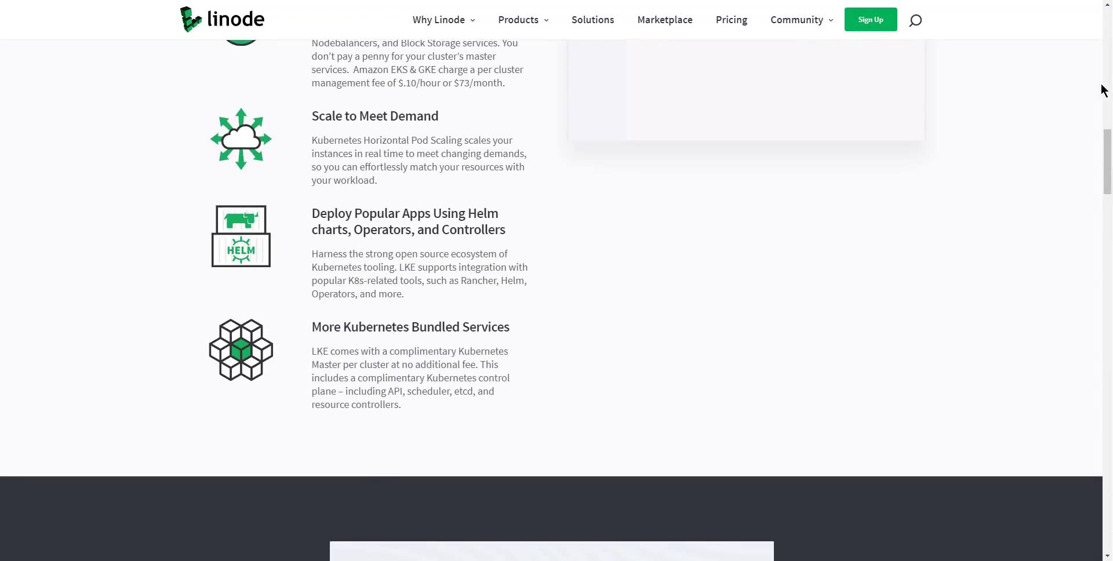
Step: Open the Linode Cloud signup page with empty E-mail, Username and Password fields
left_click(869, 20)
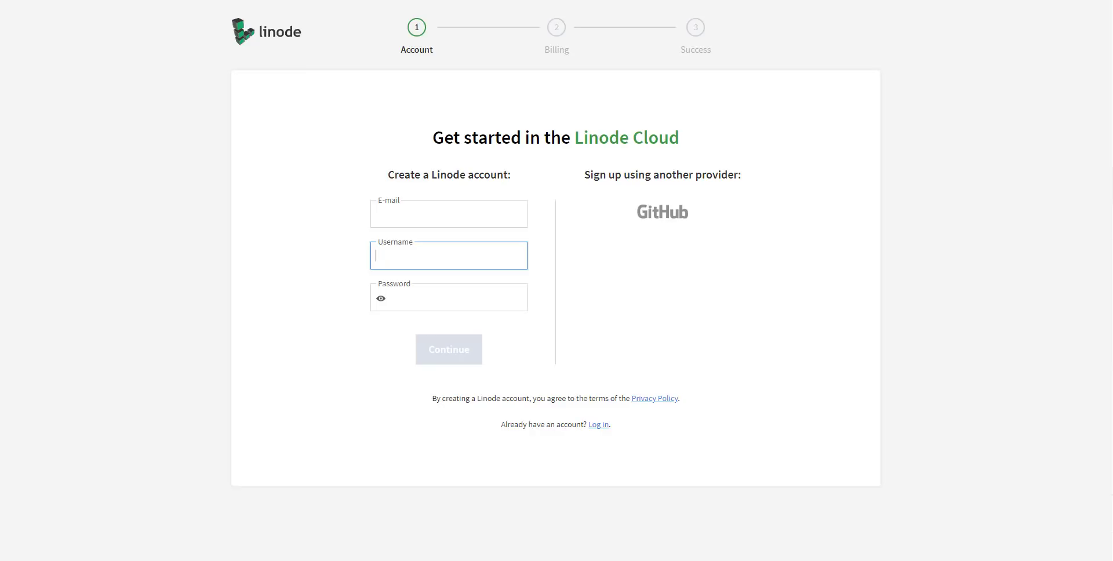
mouse_move(653, 211)
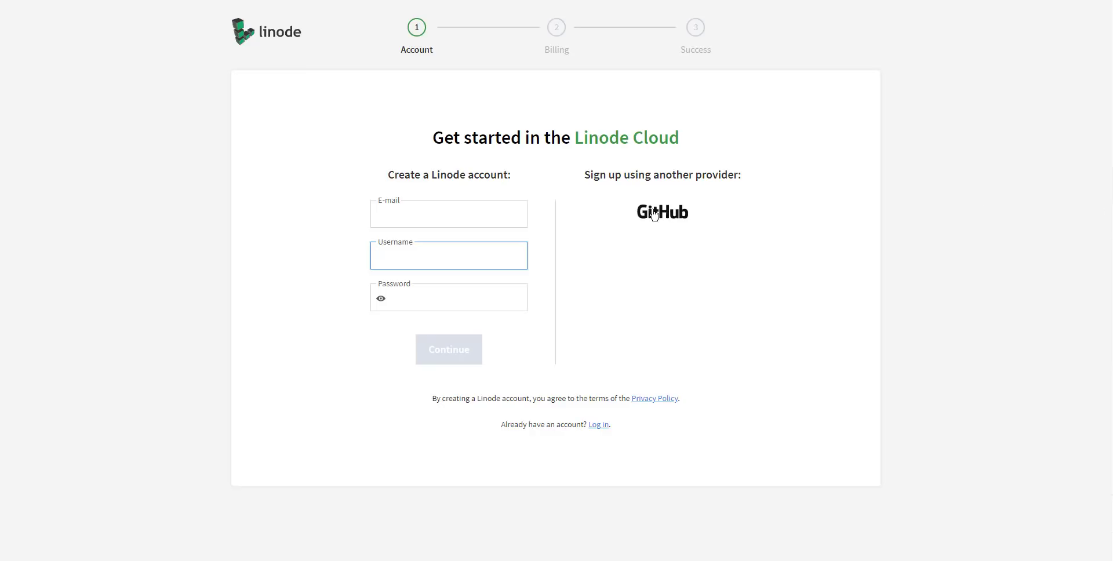
mouse_move(661, 213)
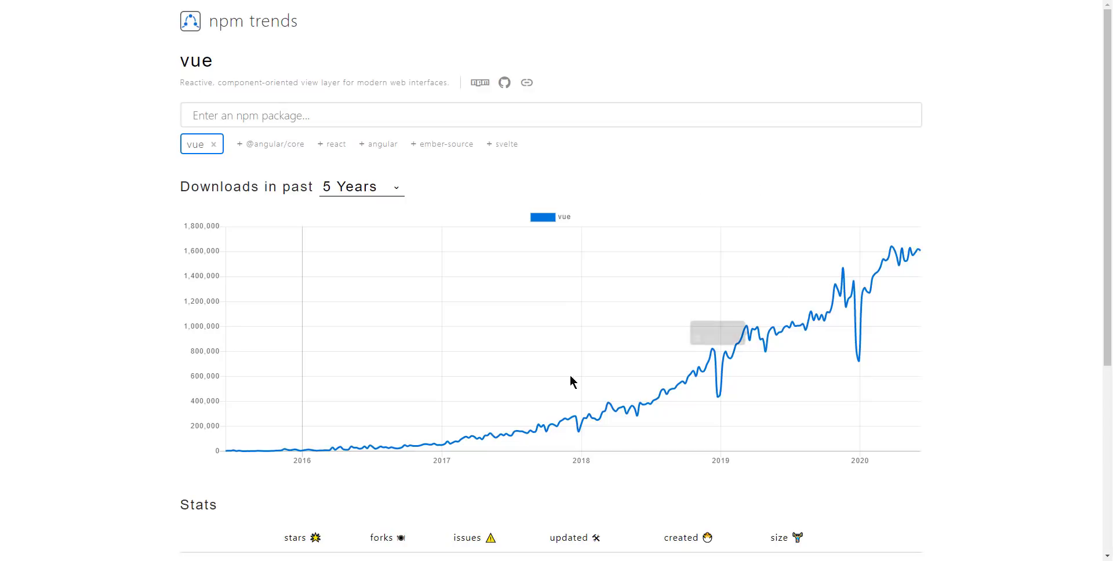
mouse_move(448, 447)
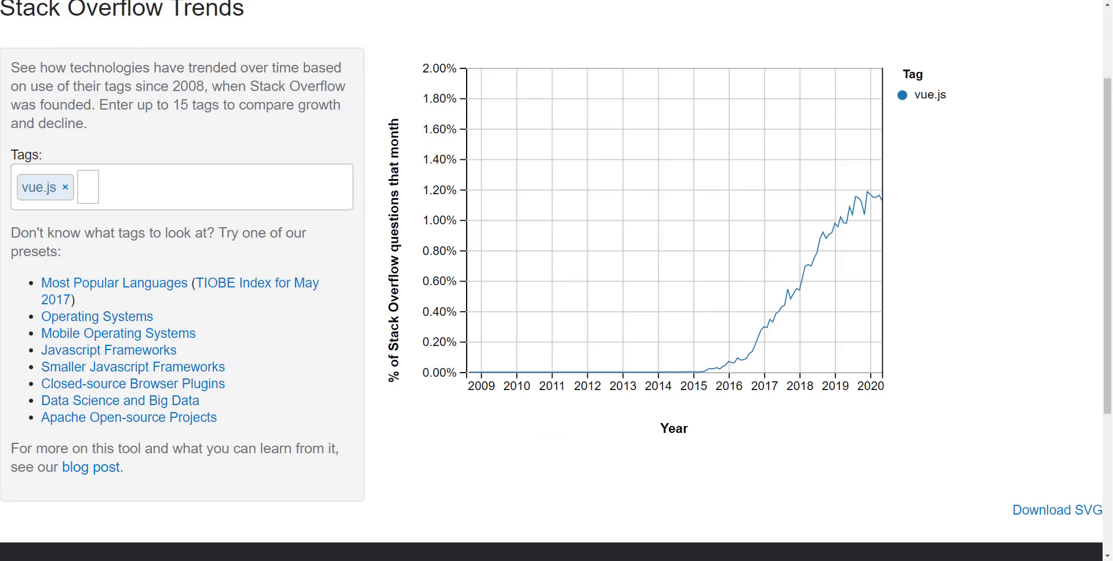
mouse_move(756, 352)
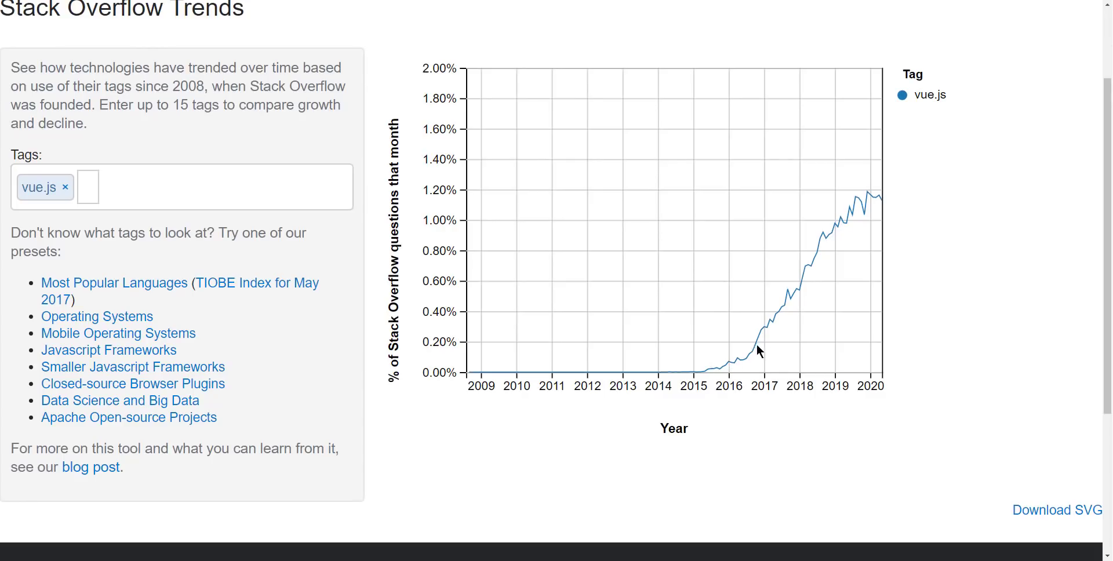
mouse_move(1002, 329)
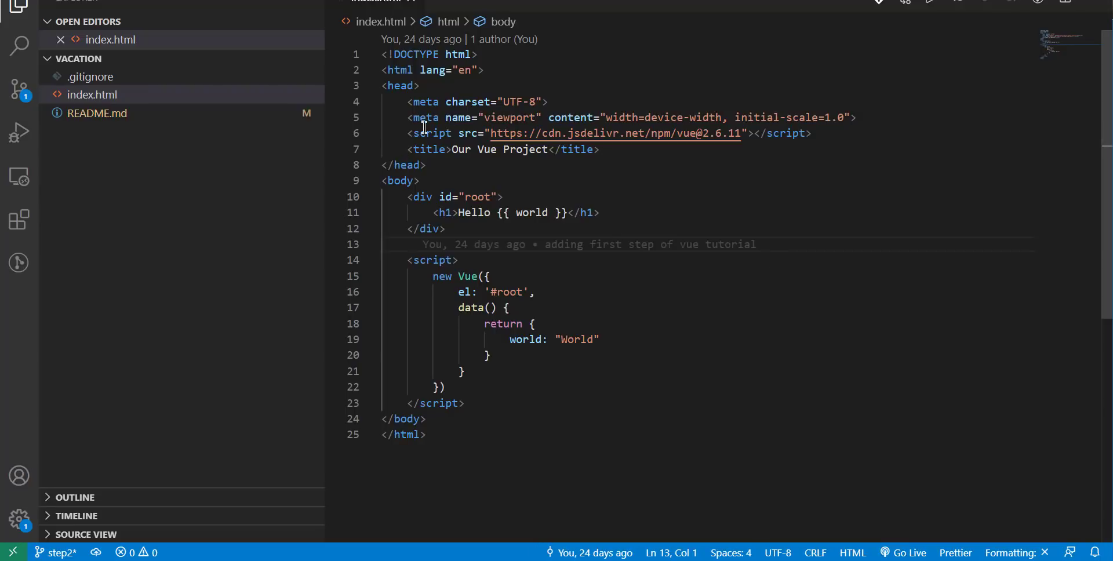
mouse_move(587, 133)
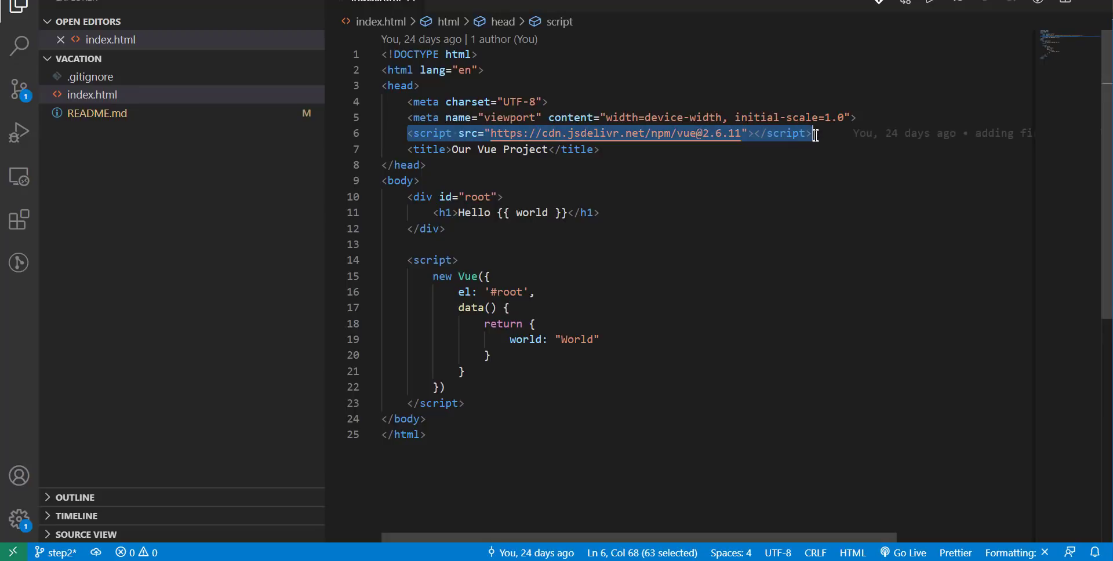
mouse_move(592, 172)
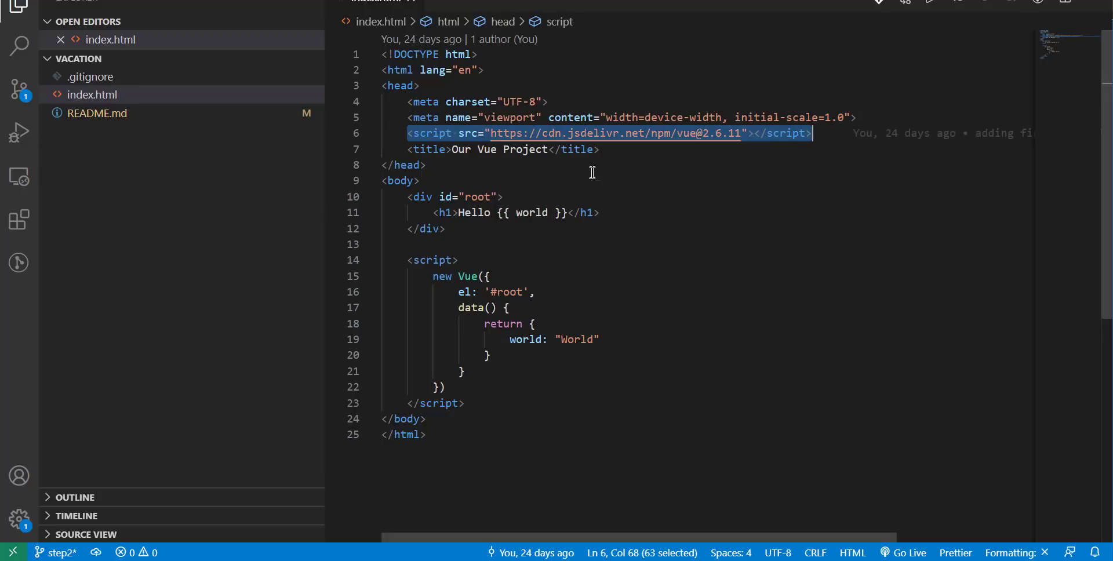
Step: Highlight the 'world' data property and the 'world' binding in the h1 heading
left_click(738, 117)
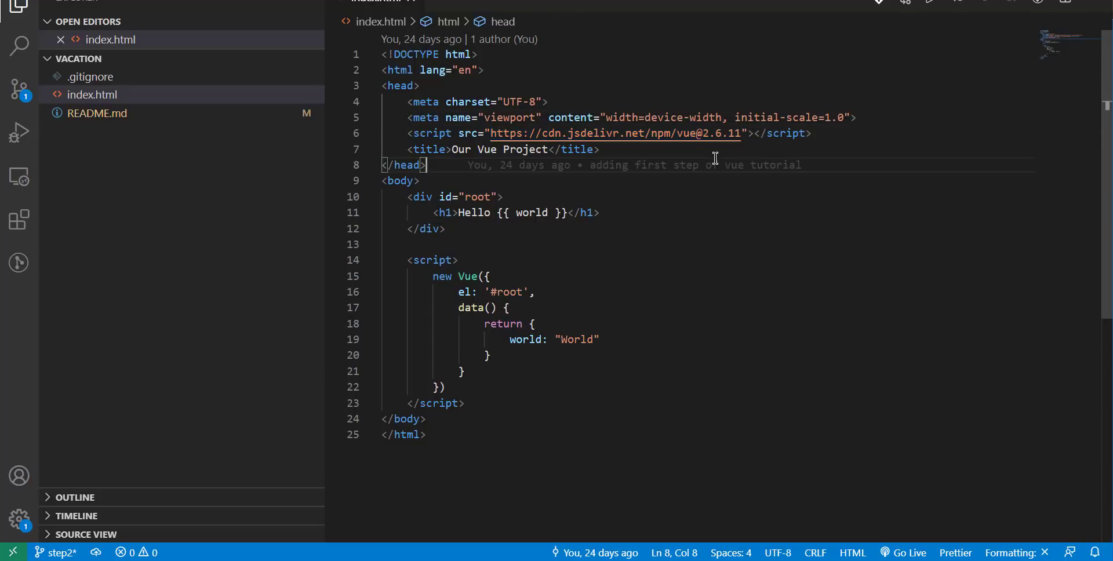
left_click_drag(432, 276, 465, 371)
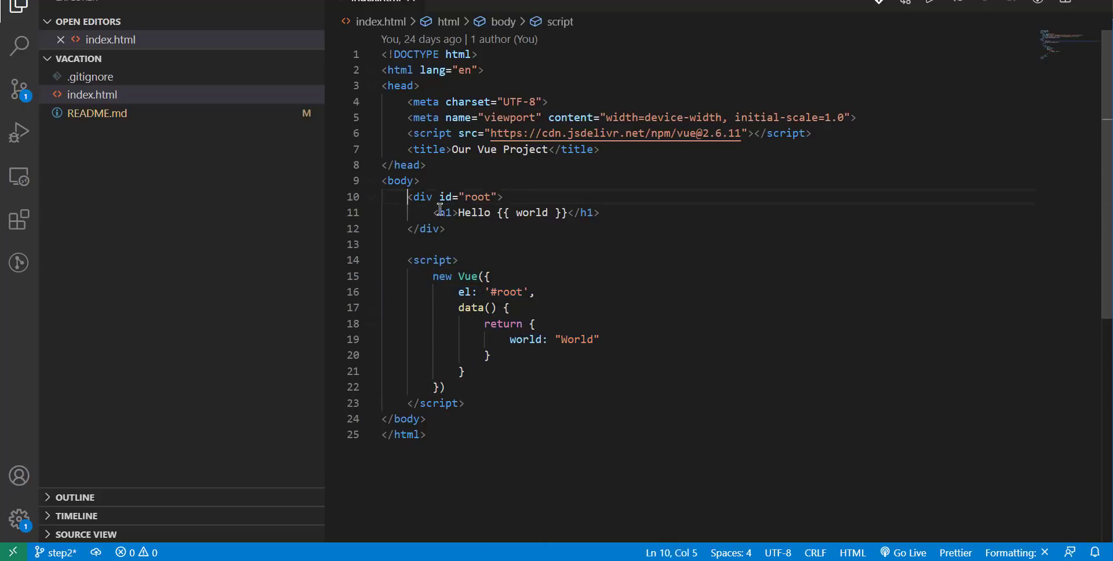
triple_click(497, 213)
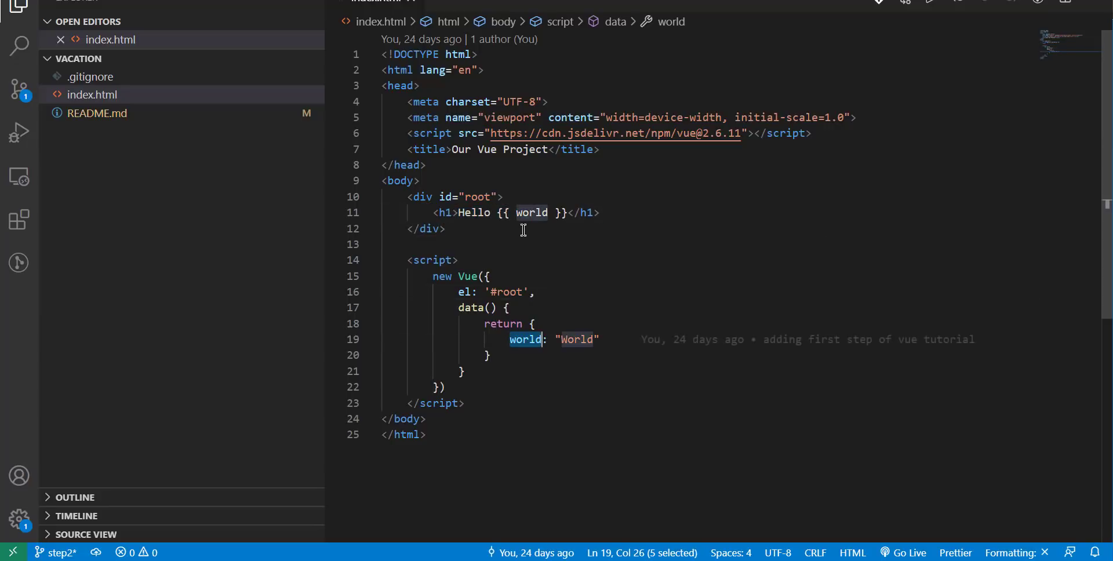
double_click(531, 213)
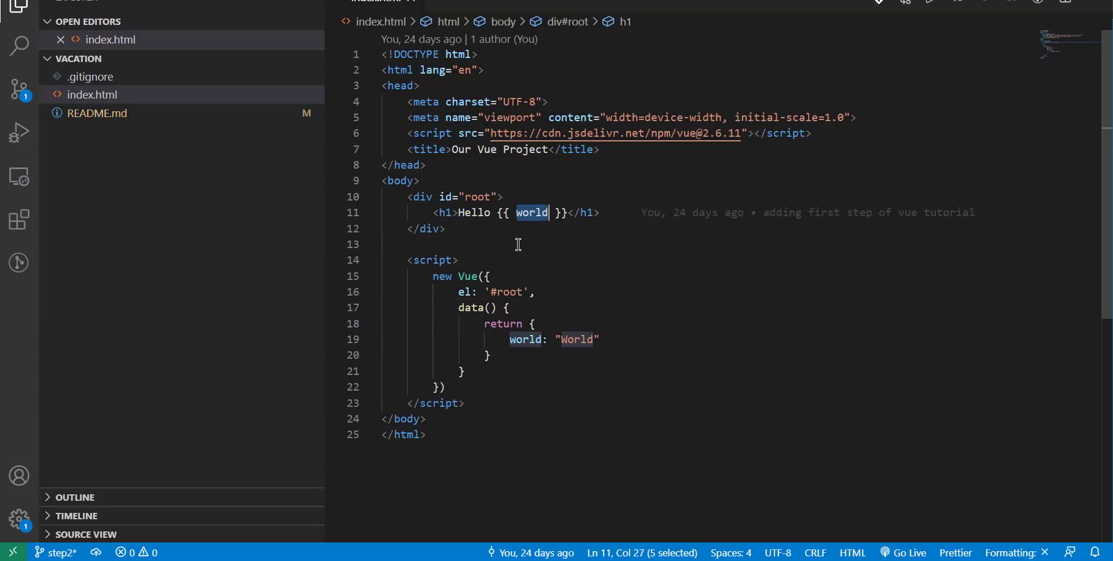
left_click_drag(403, 260, 426, 419)
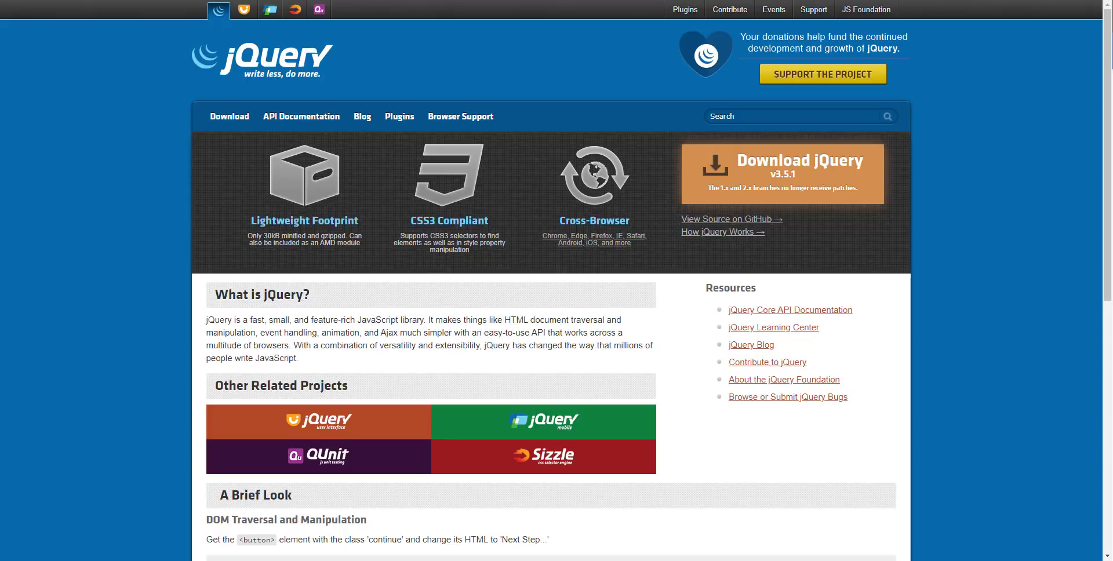
Step: Move from jquery.com to React's 'Add React to a Website' docs page
left_click(218, 10)
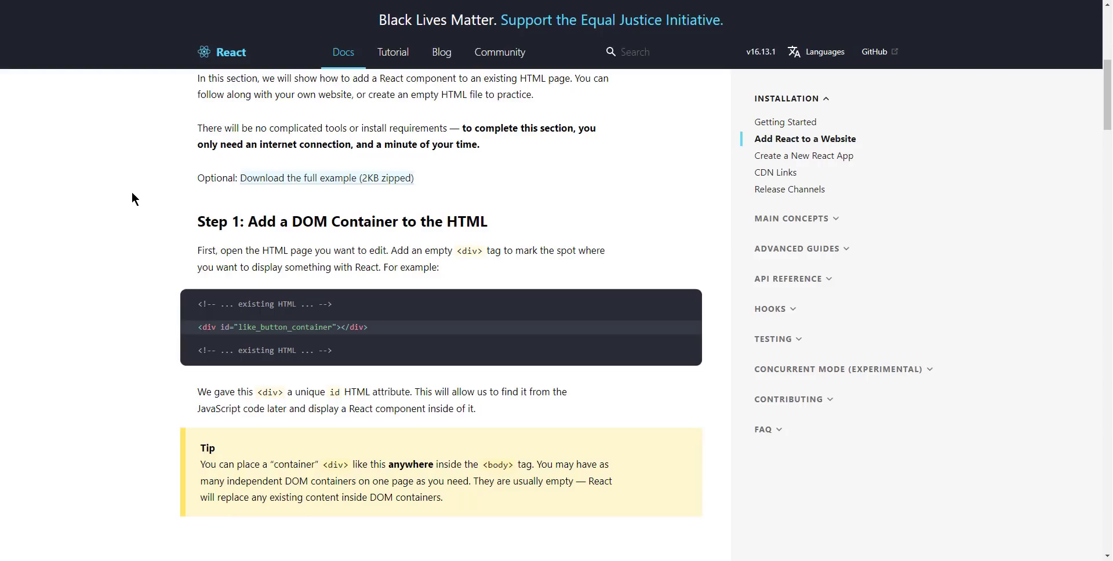
Step: Scroll through the JSX sections of 'Add React to a Website' to the page end
scroll("up", 3)
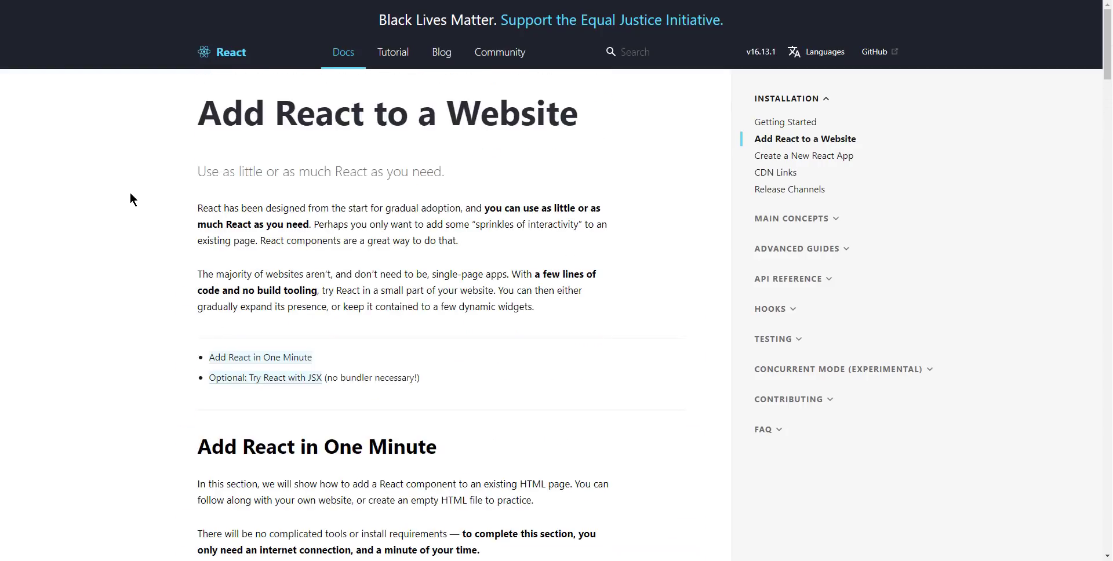
scroll("down", 3)
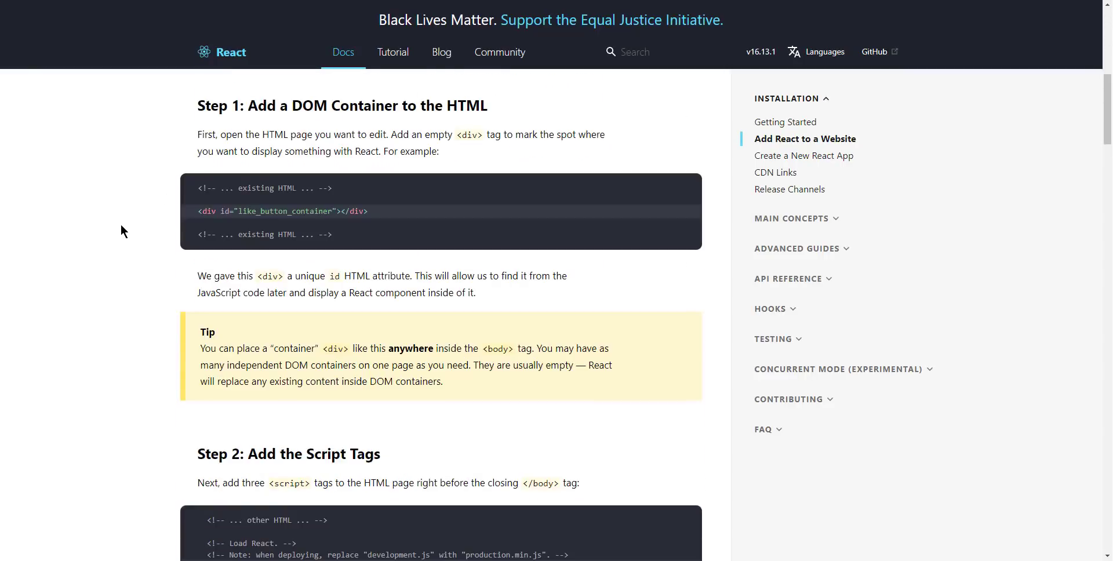
scroll("down", 3)
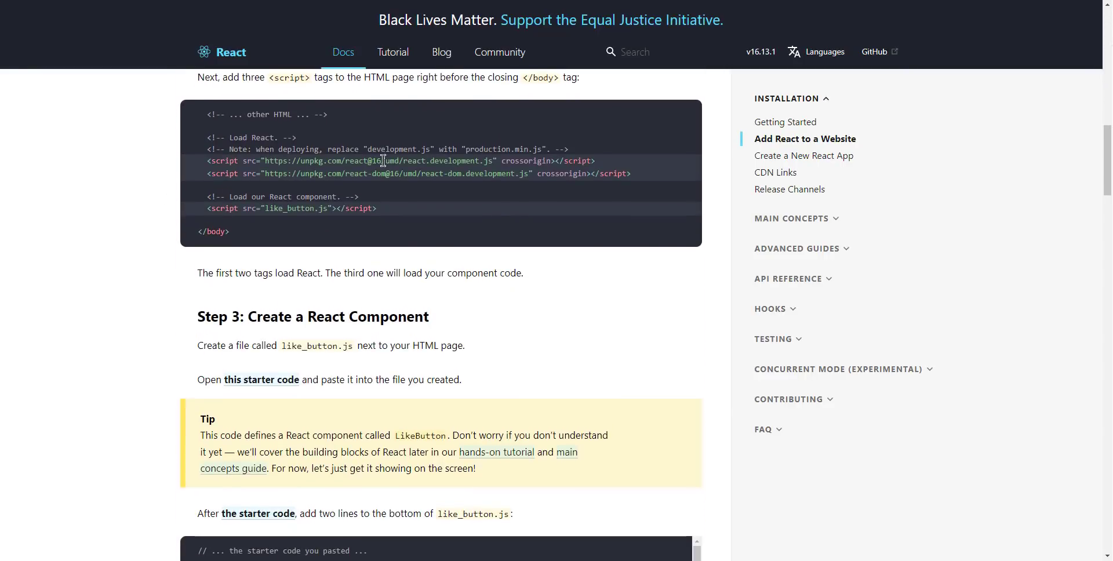
mouse_move(553, 212)
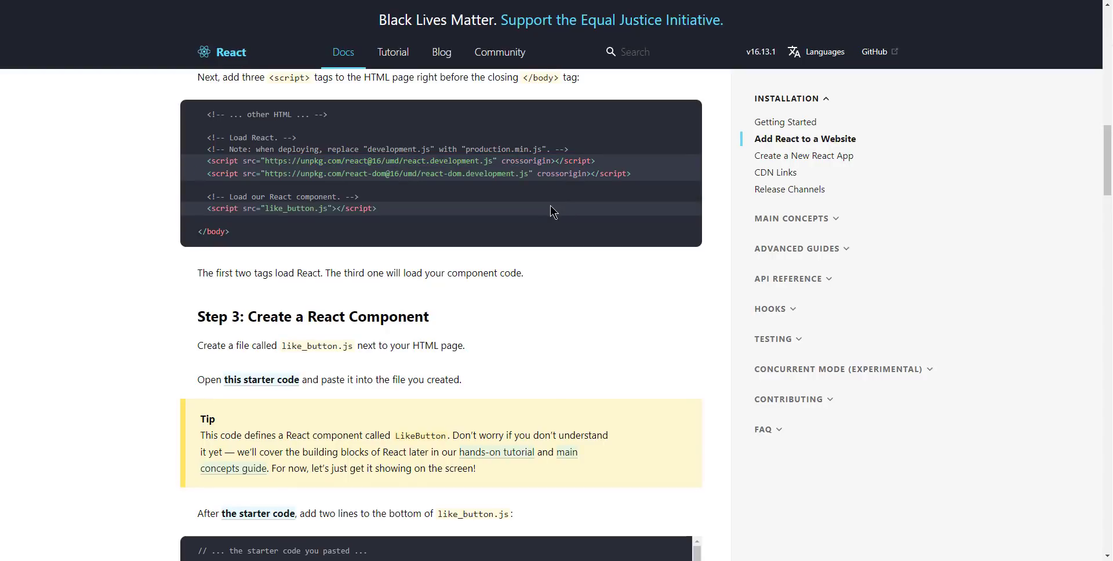
scroll("down", 3)
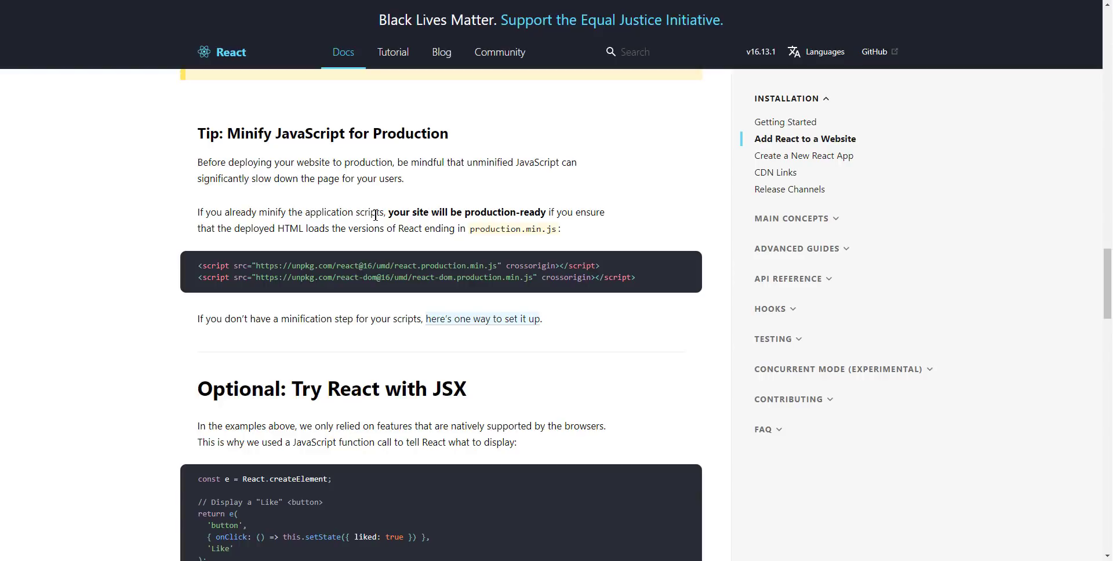
mouse_move(385, 217)
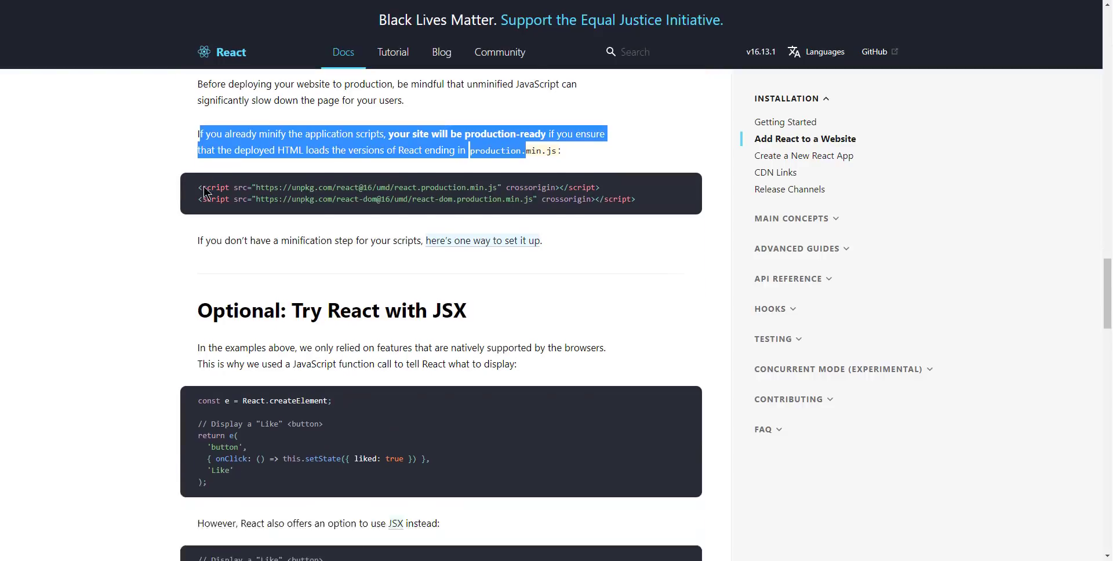
scroll("down", 3)
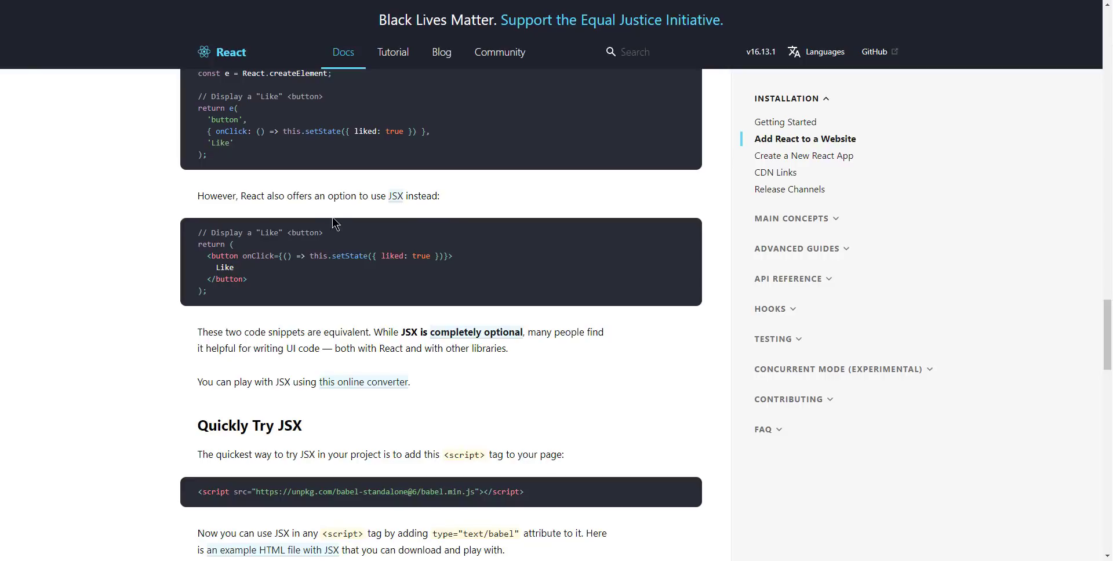
scroll("down", 3)
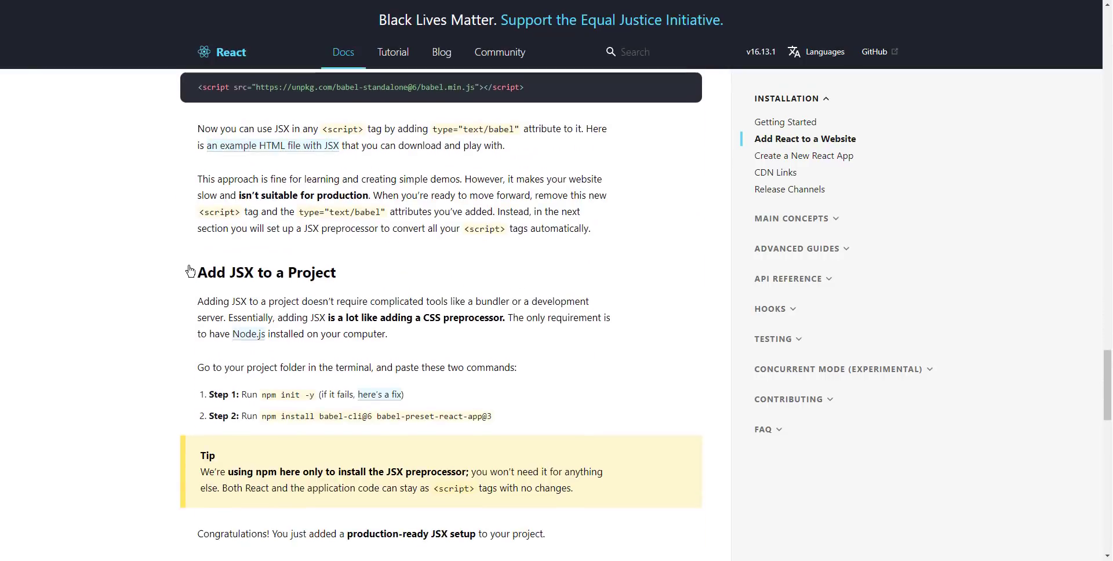
scroll("down", 3)
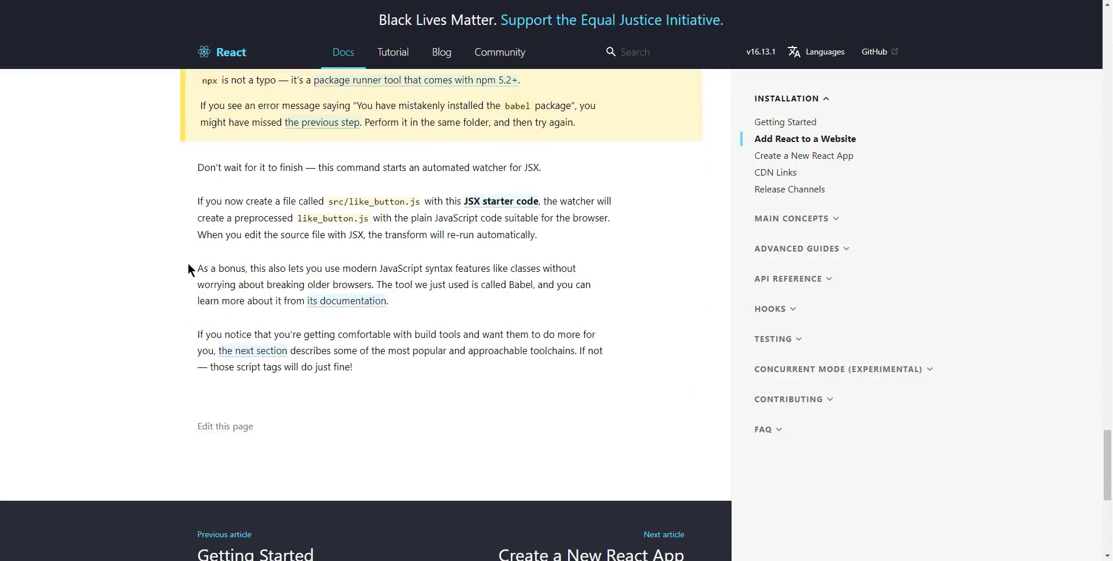
scroll("down", 3)
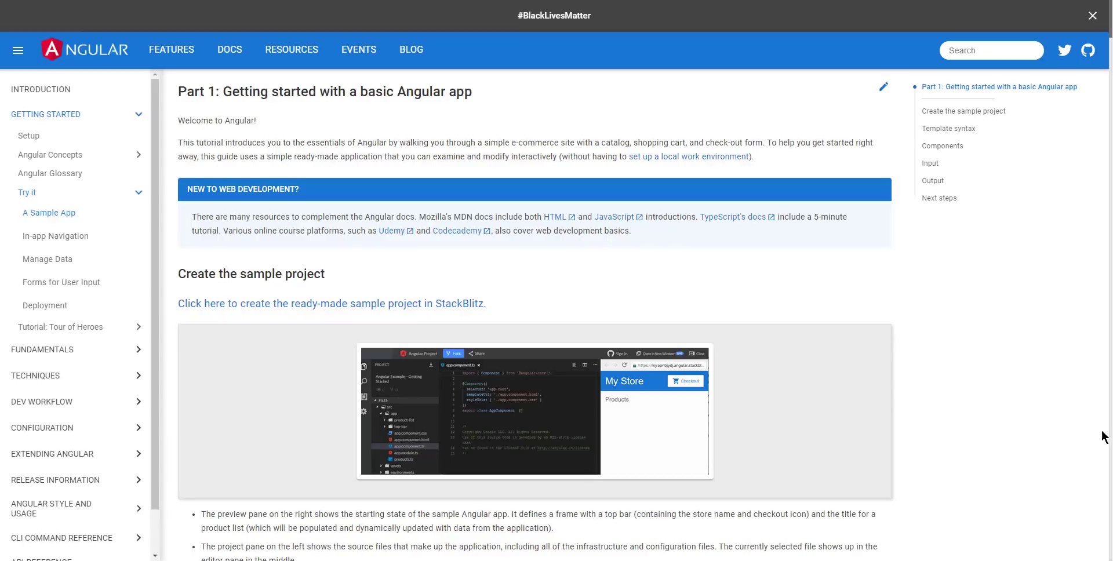
Step: Scroll the Angular sample app tutorial down to the Template syntax section
scroll("down", 3)
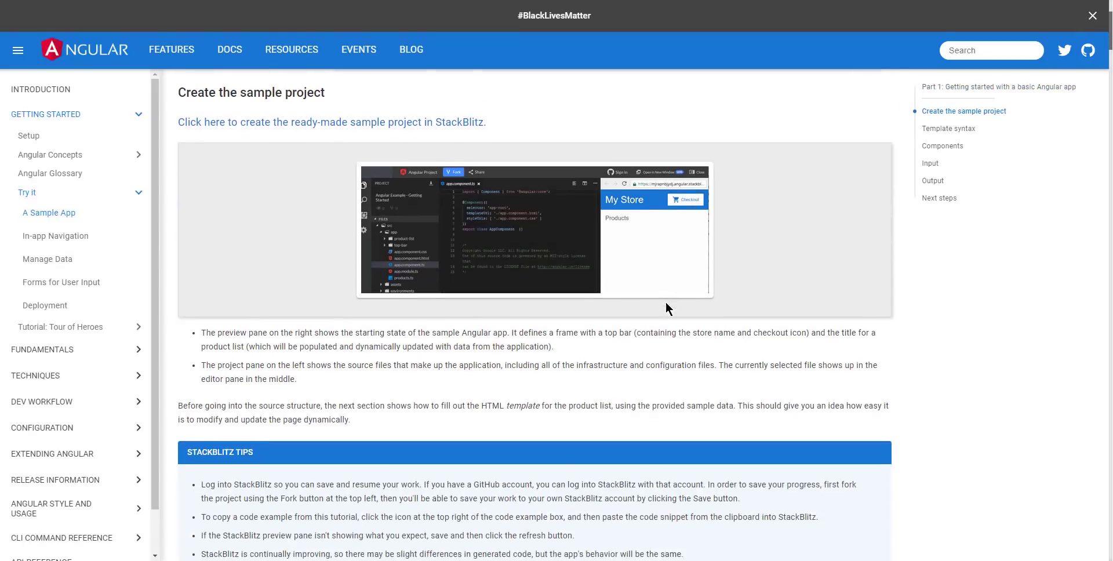
scroll("down", 3)
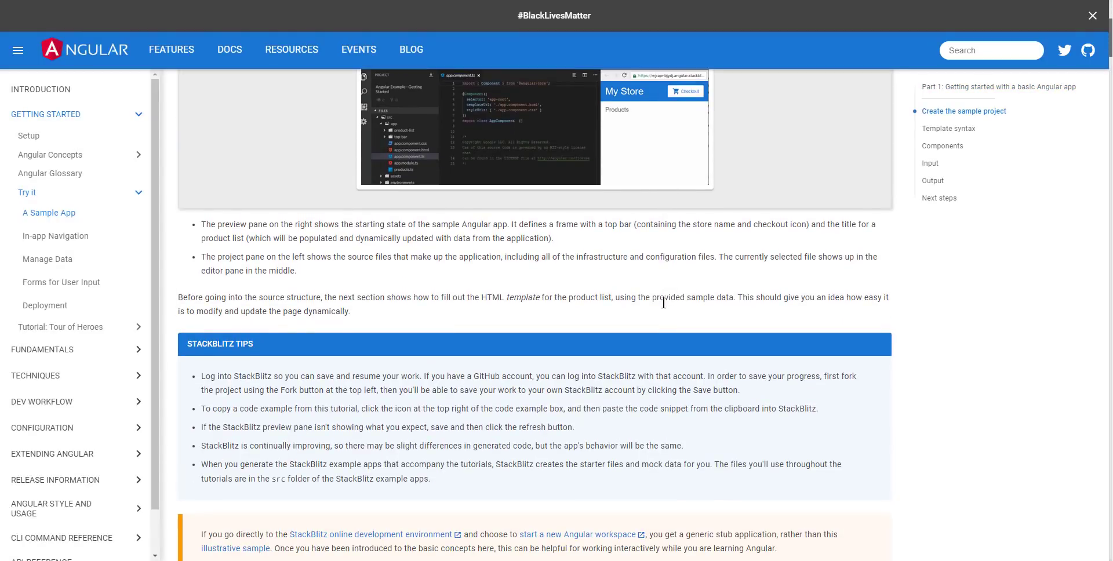
scroll("down", 3)
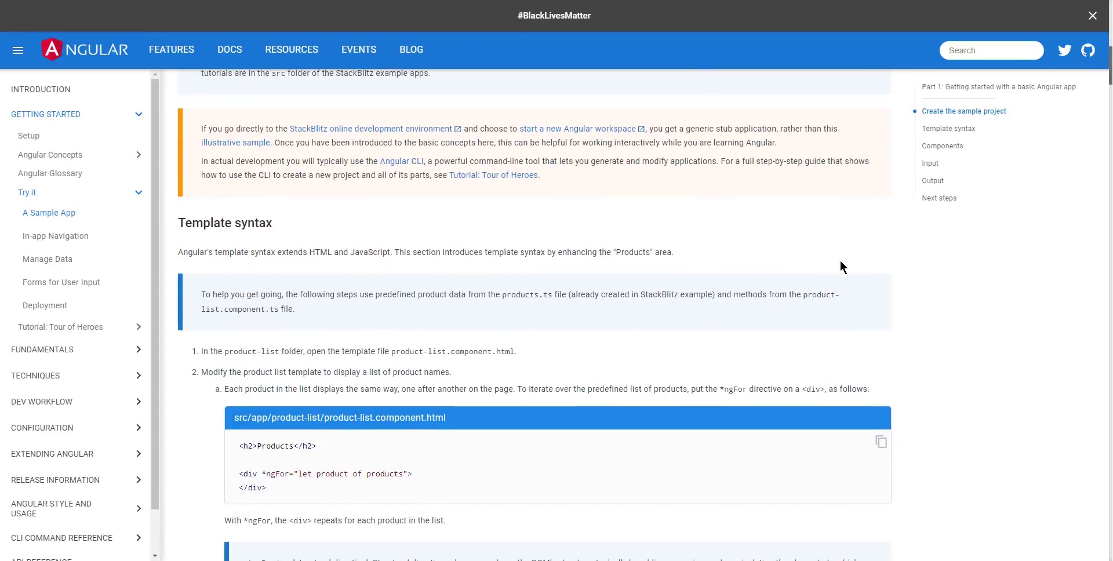
scroll("down", 3)
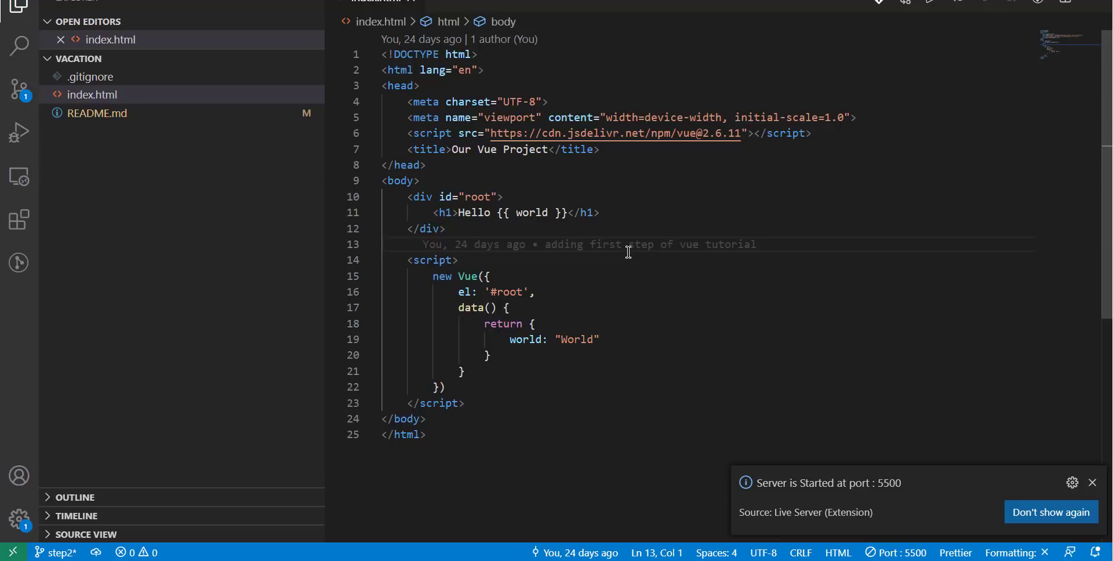
mouse_move(625, 183)
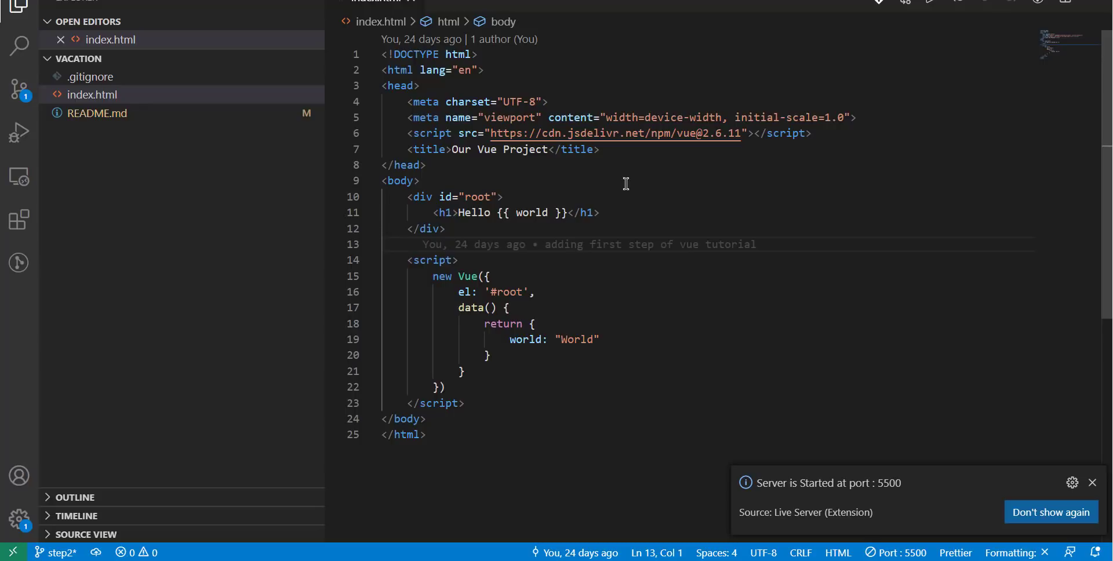
Step: Bring up the Vue index.html in VS Code with Live Server on port 5500
left_click(1092, 482)
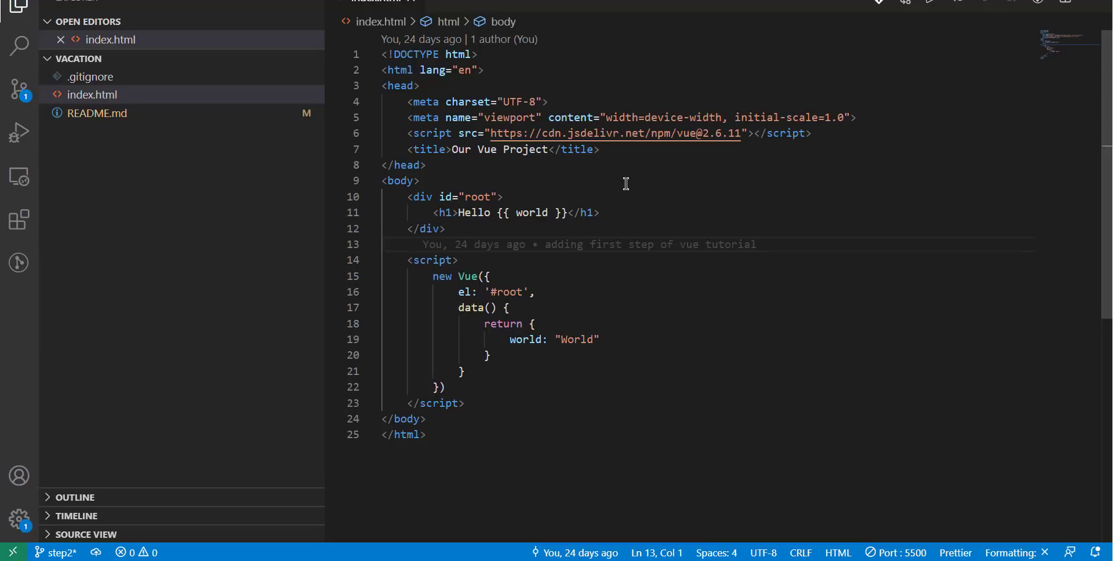
mouse_move(568, 186)
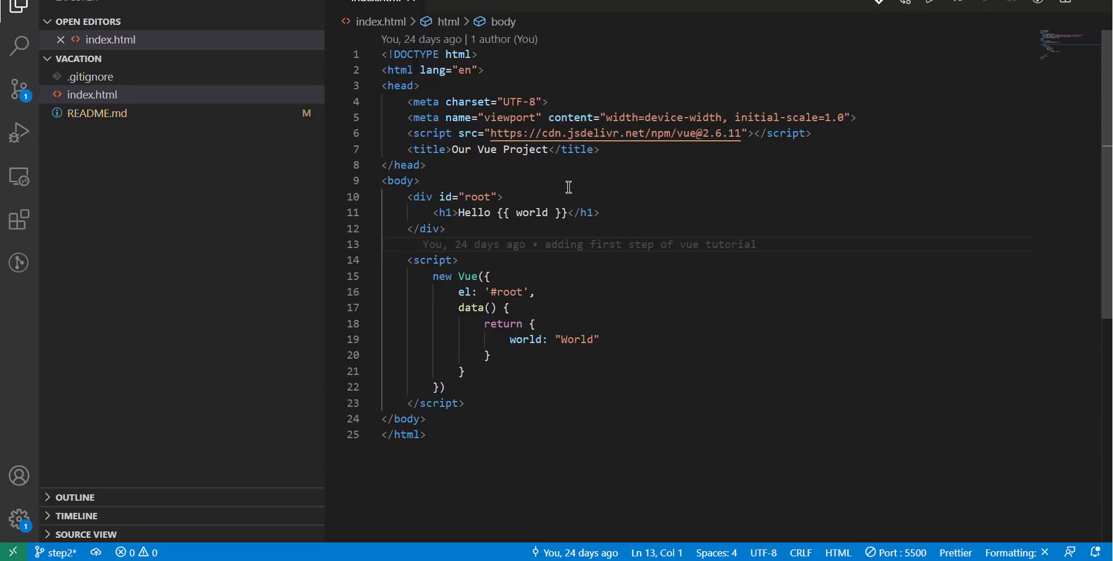
mouse_move(682, 333)
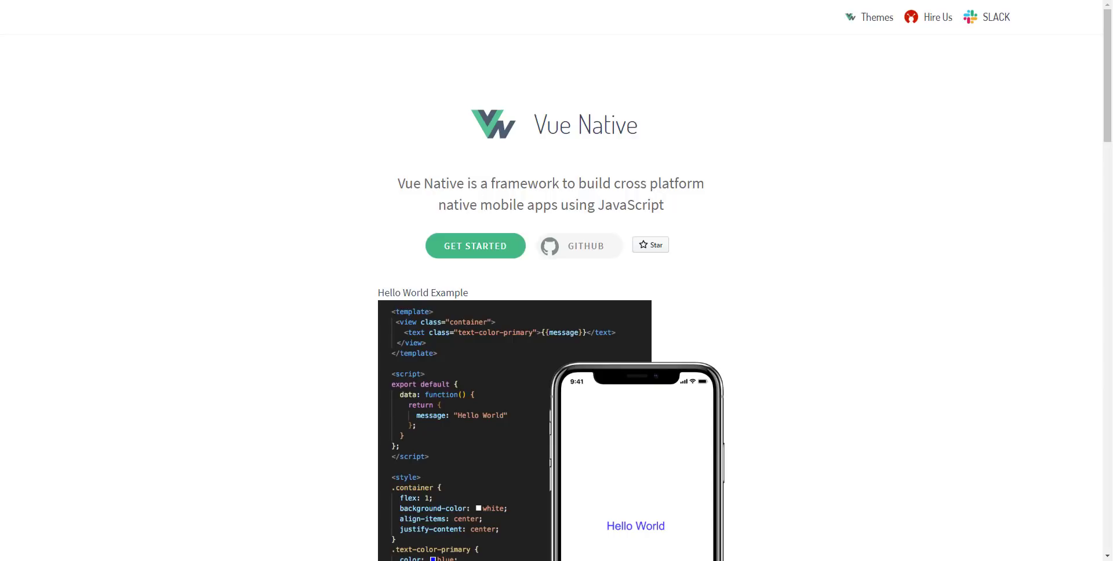
Step: Scroll the Vue Native homepage slightly to show the Hello World example
scroll("down", 3)
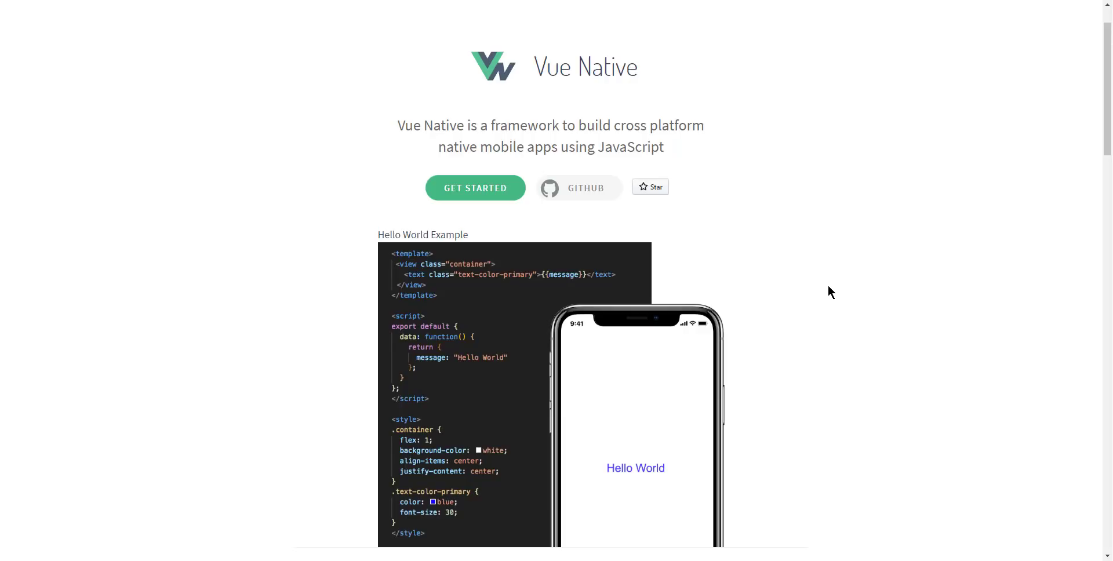
mouse_move(817, 288)
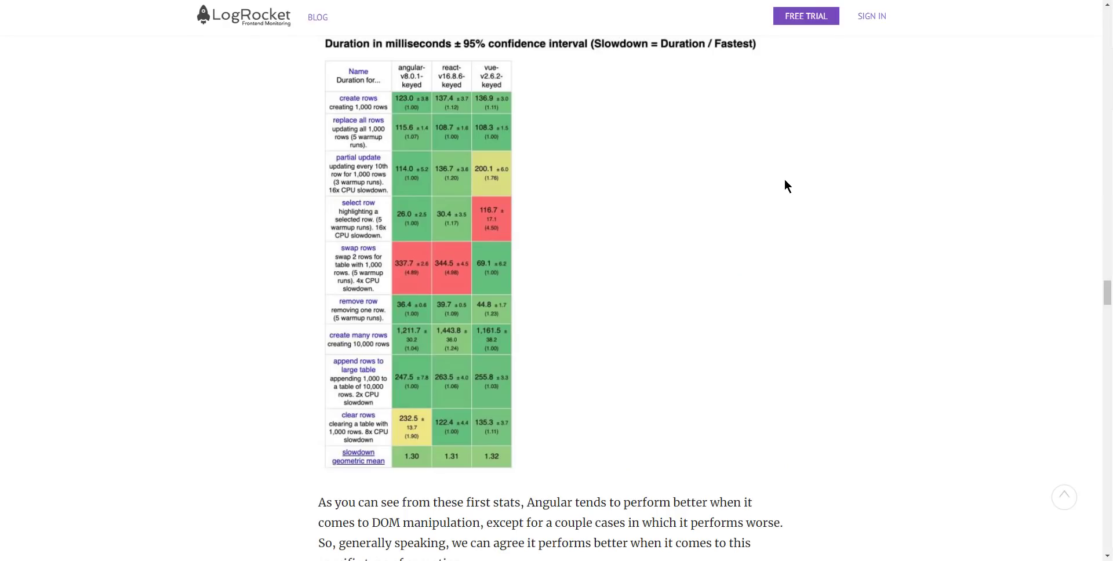
mouse_move(771, 244)
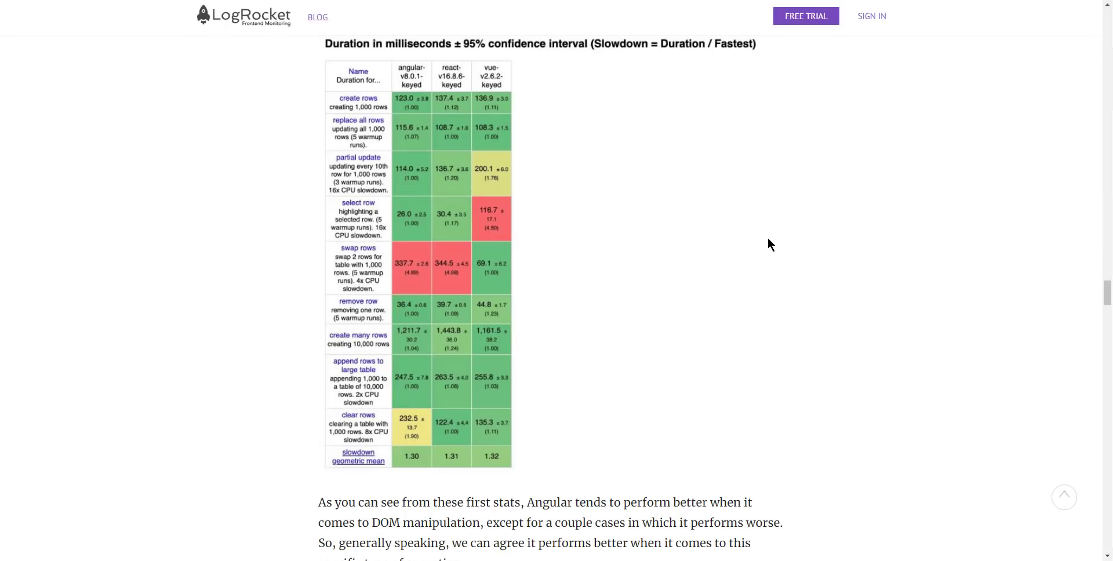
mouse_move(524, 241)
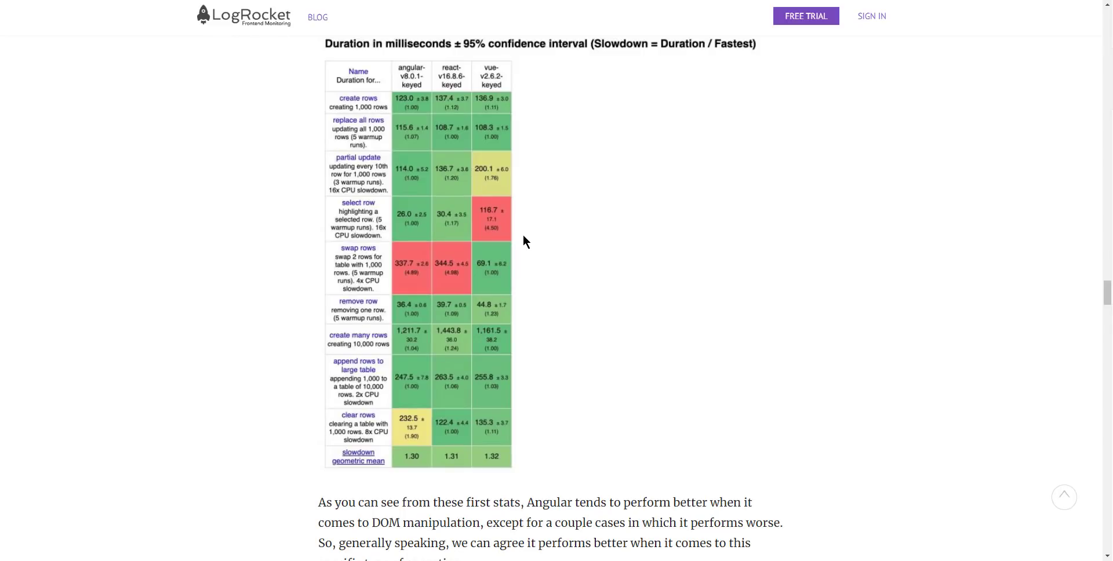
Step: Scroll the LogRocket benchmark tables from DOM manipulation and startup time to memory allocation
scroll("down", 3)
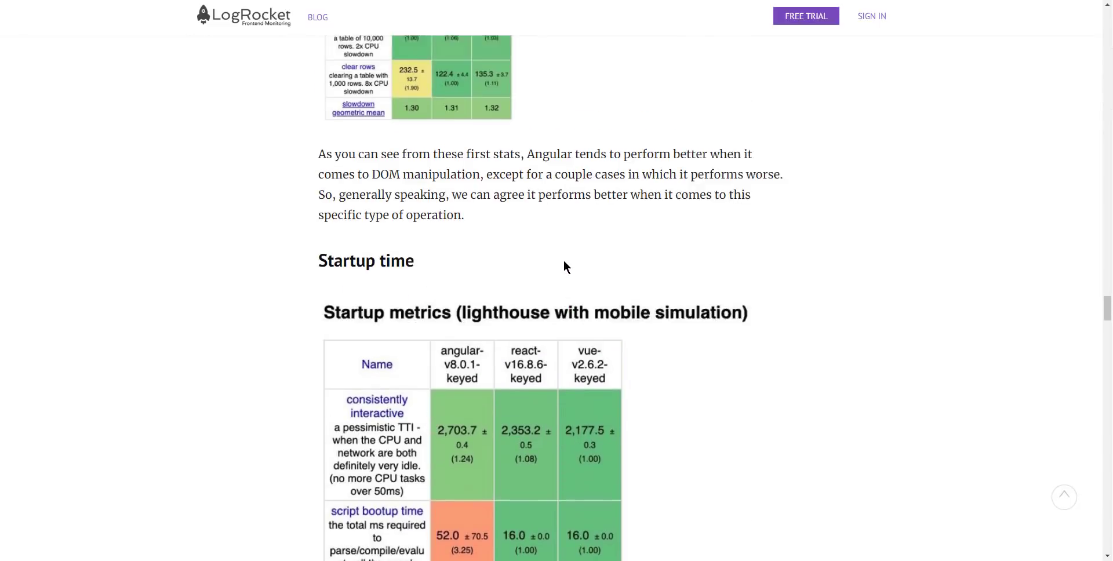
scroll("down", 3)
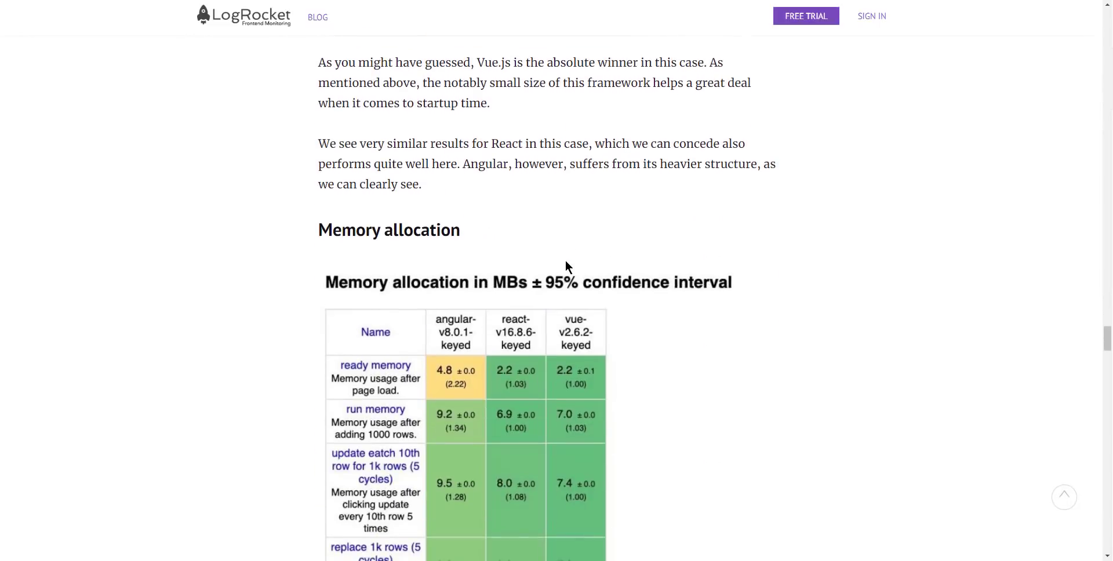
scroll("down", 3)
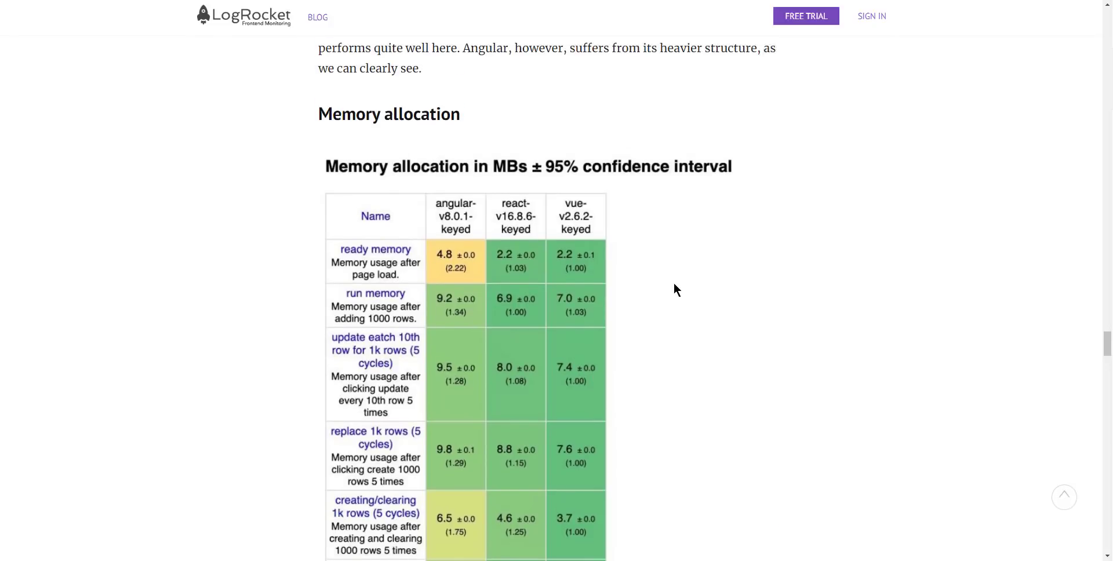
scroll("down", 3)
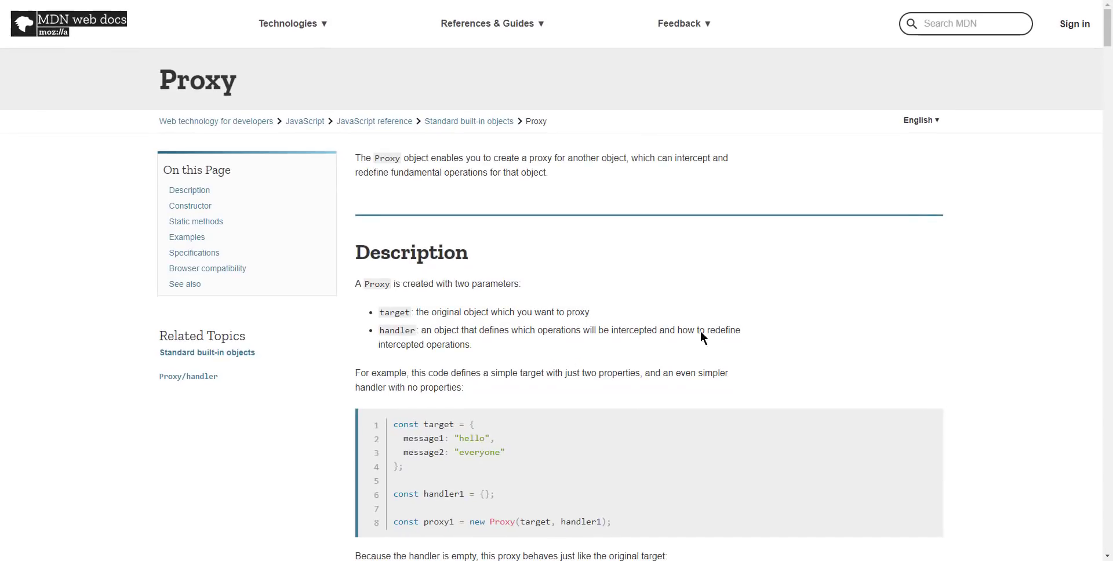
mouse_move(723, 276)
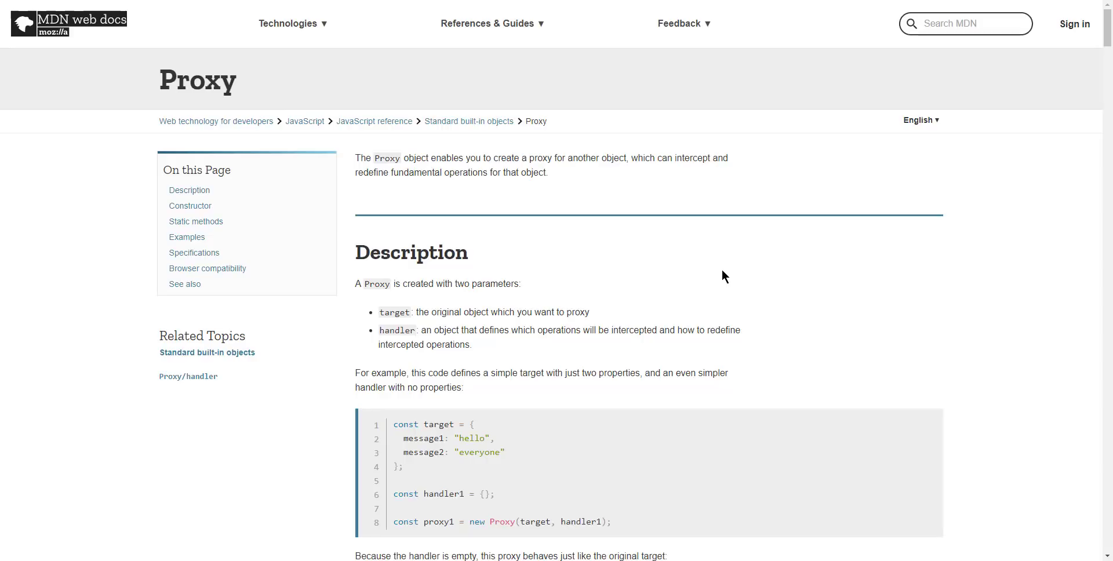
mouse_move(714, 238)
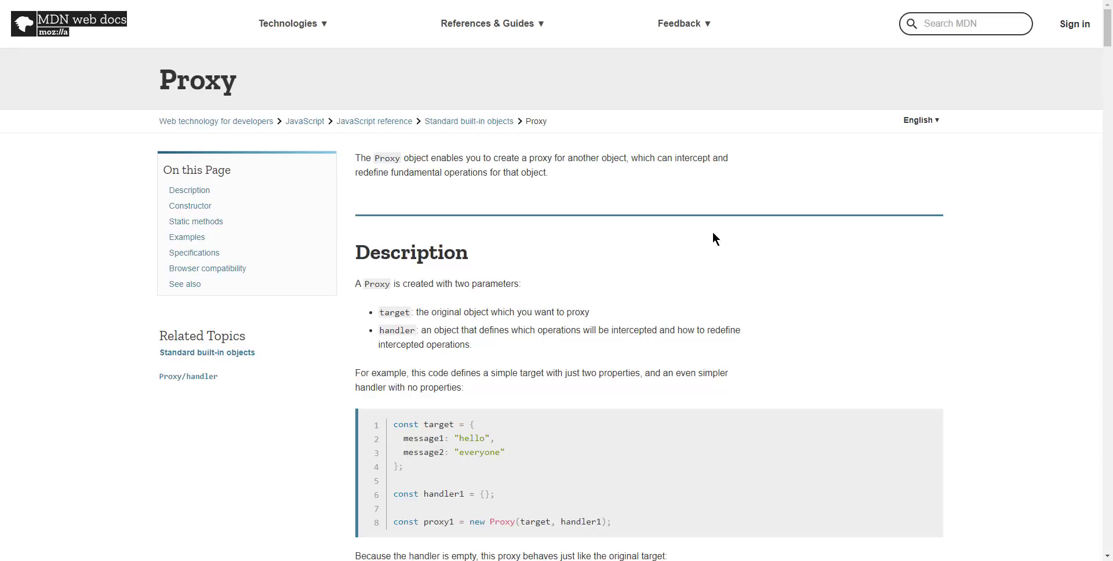
mouse_move(683, 244)
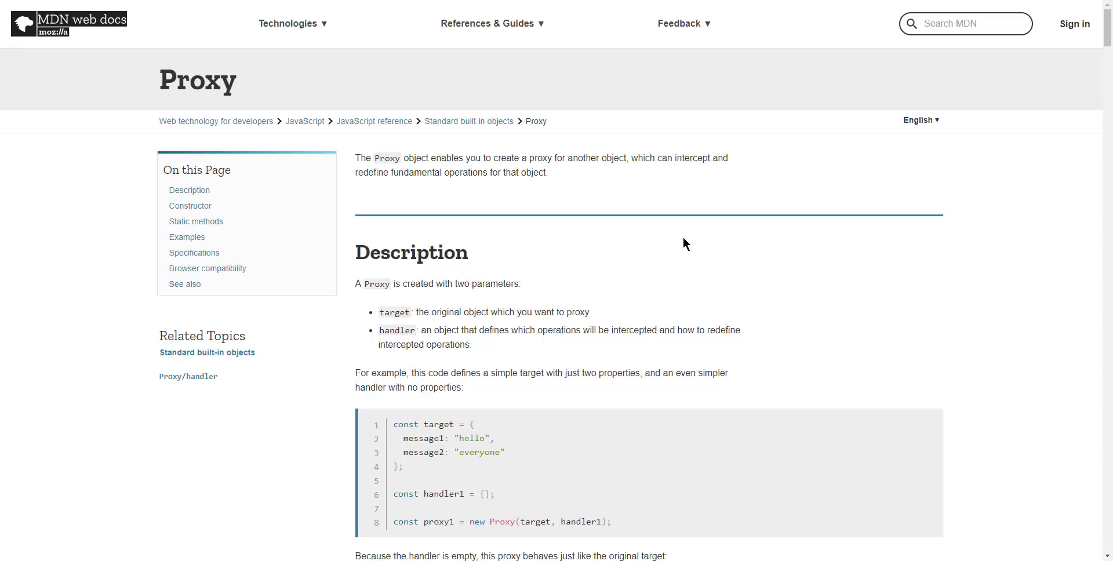
mouse_move(476, 177)
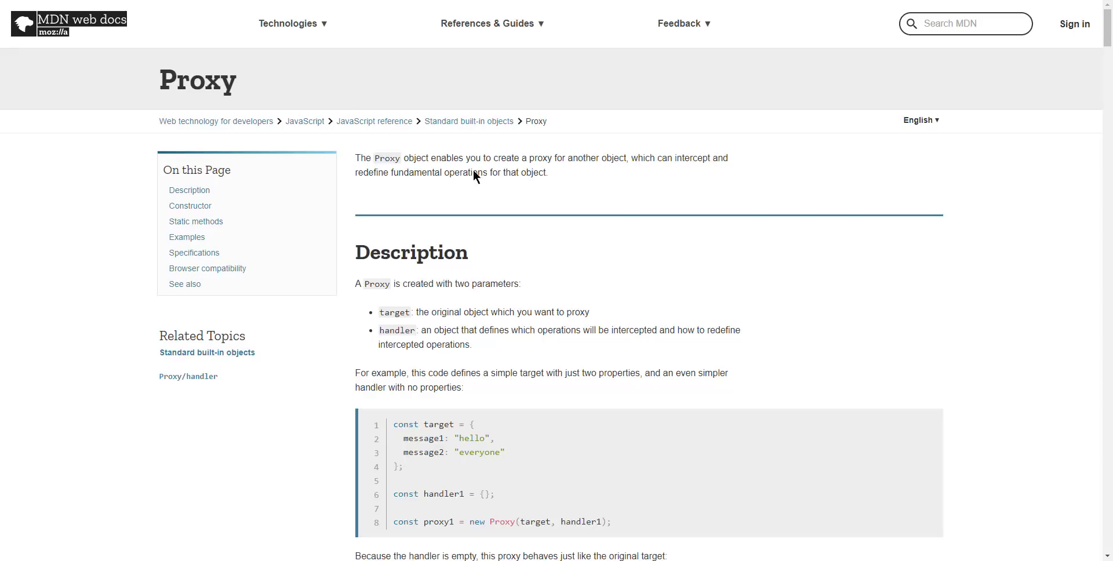
mouse_move(677, 274)
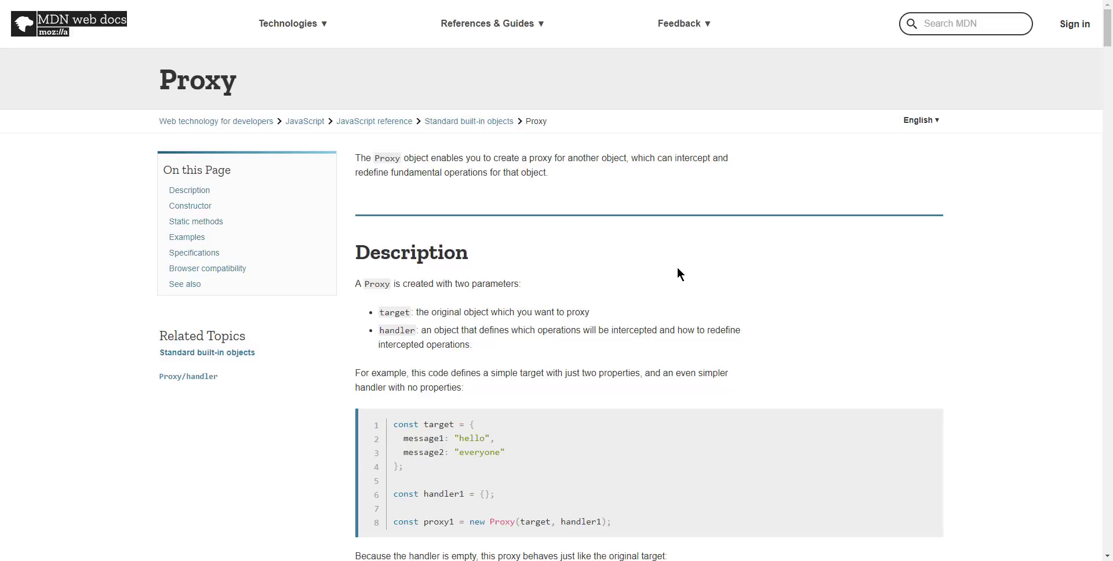
mouse_move(672, 230)
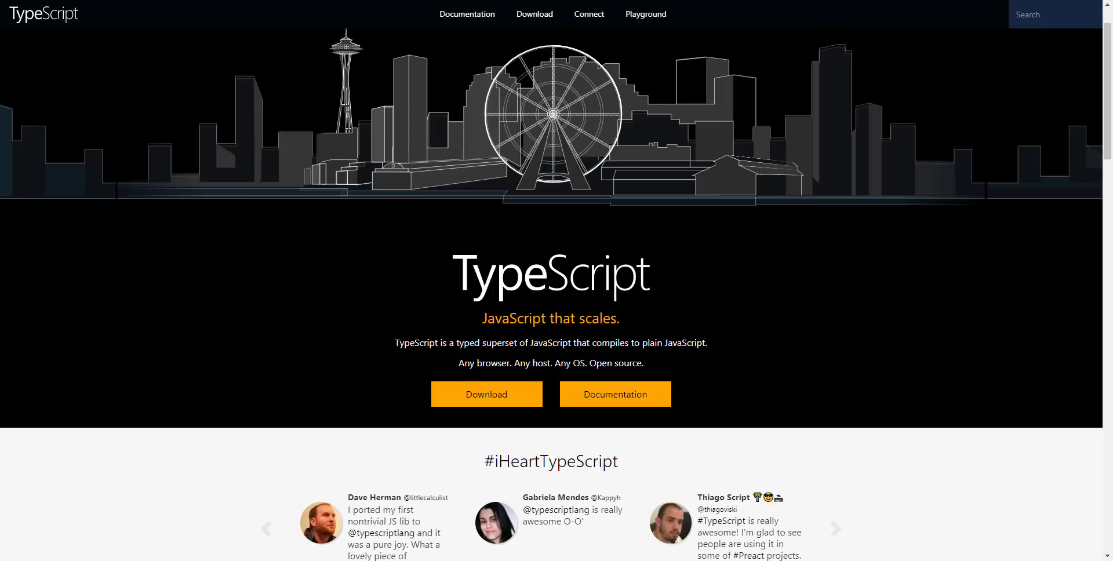
mouse_move(825, 311)
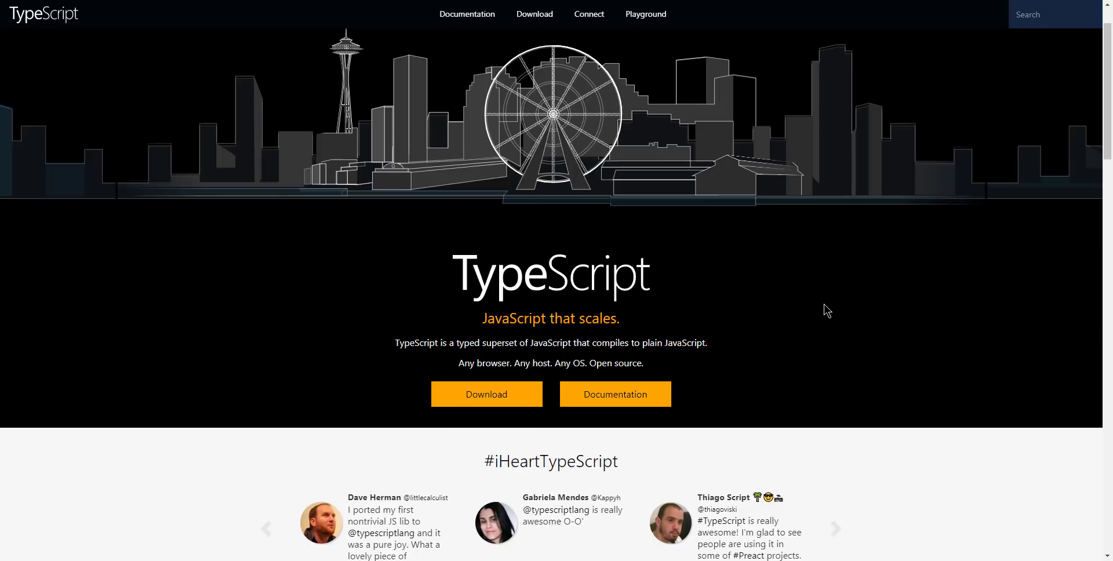
mouse_move(897, 324)
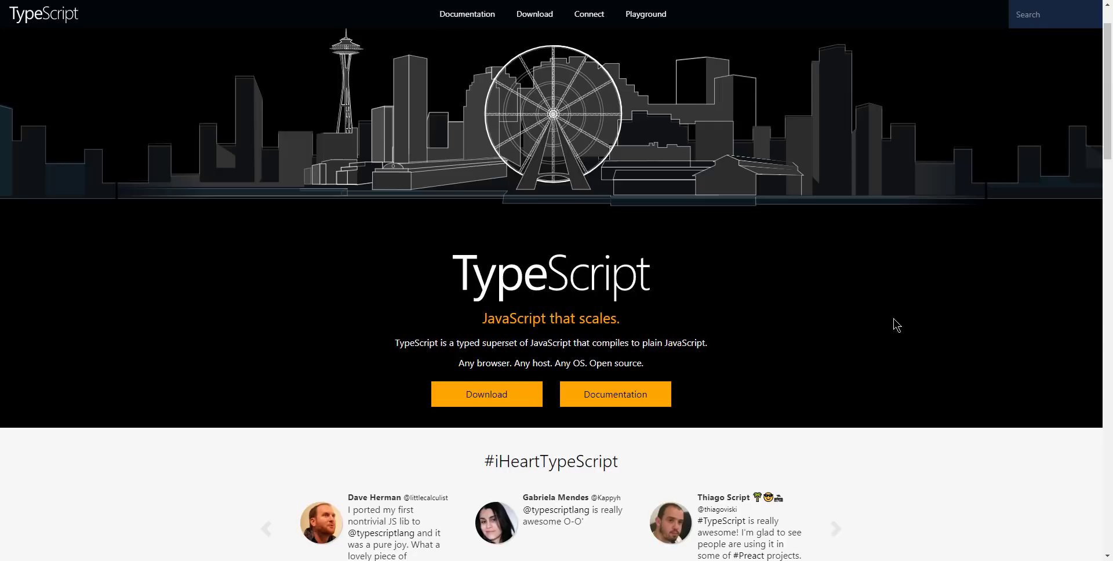